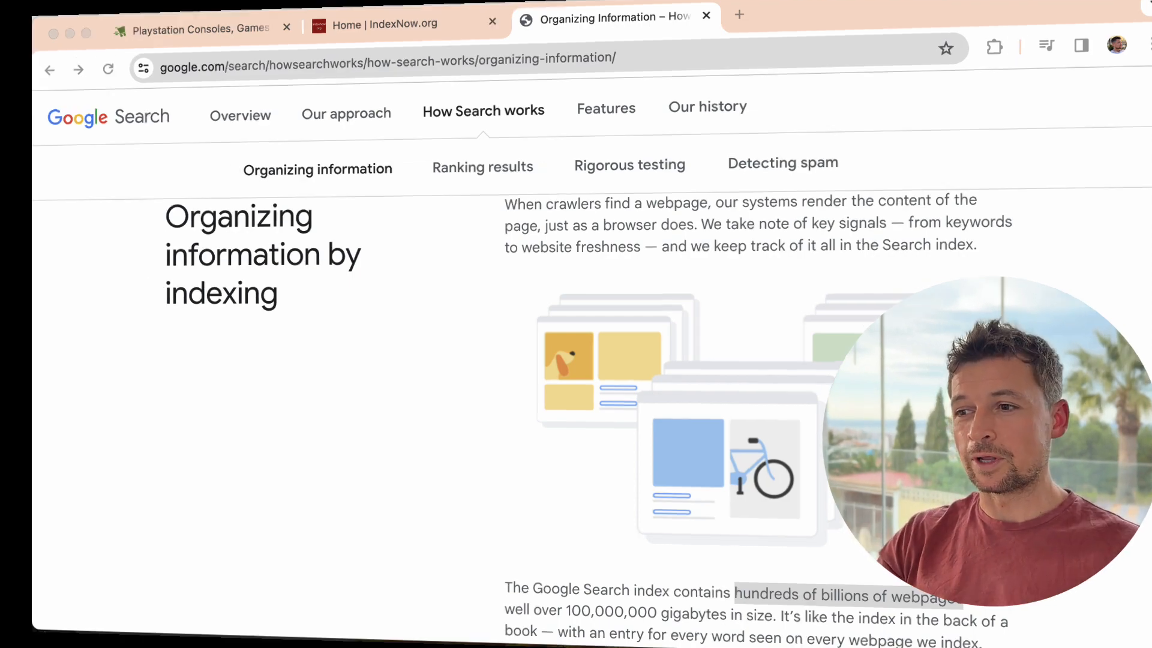
Switch between the IndexNow.org home page and the Google article on indexing
left_click(397, 23)
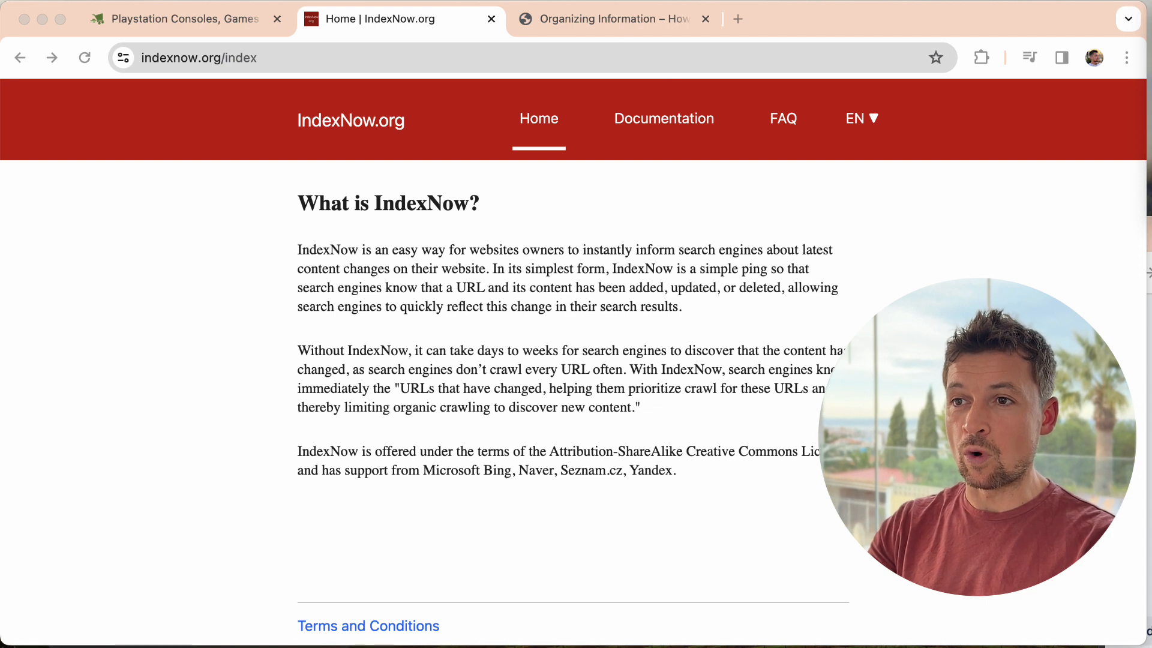
left_click(616, 19)
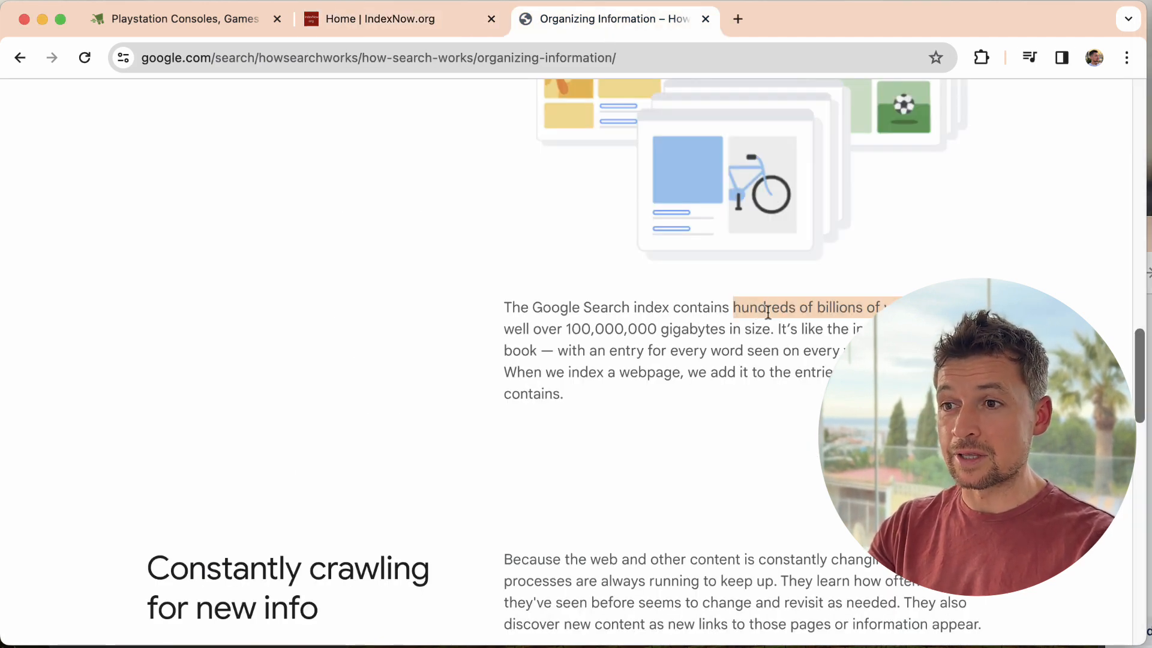
left_click(397, 20)
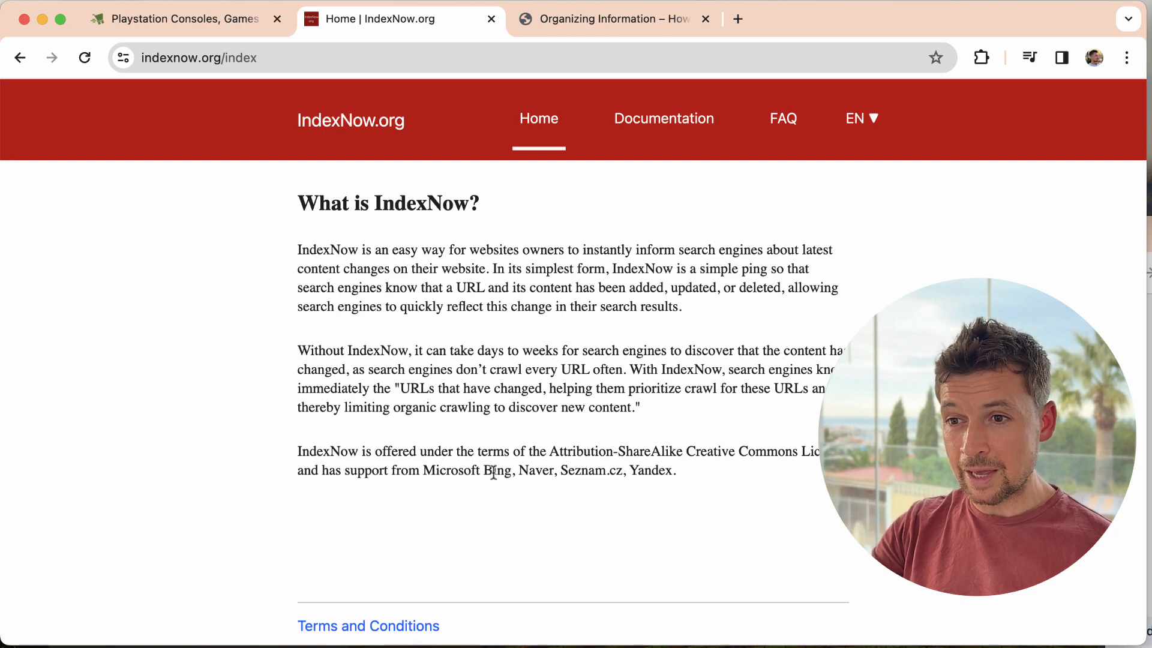
mouse_move(468, 426)
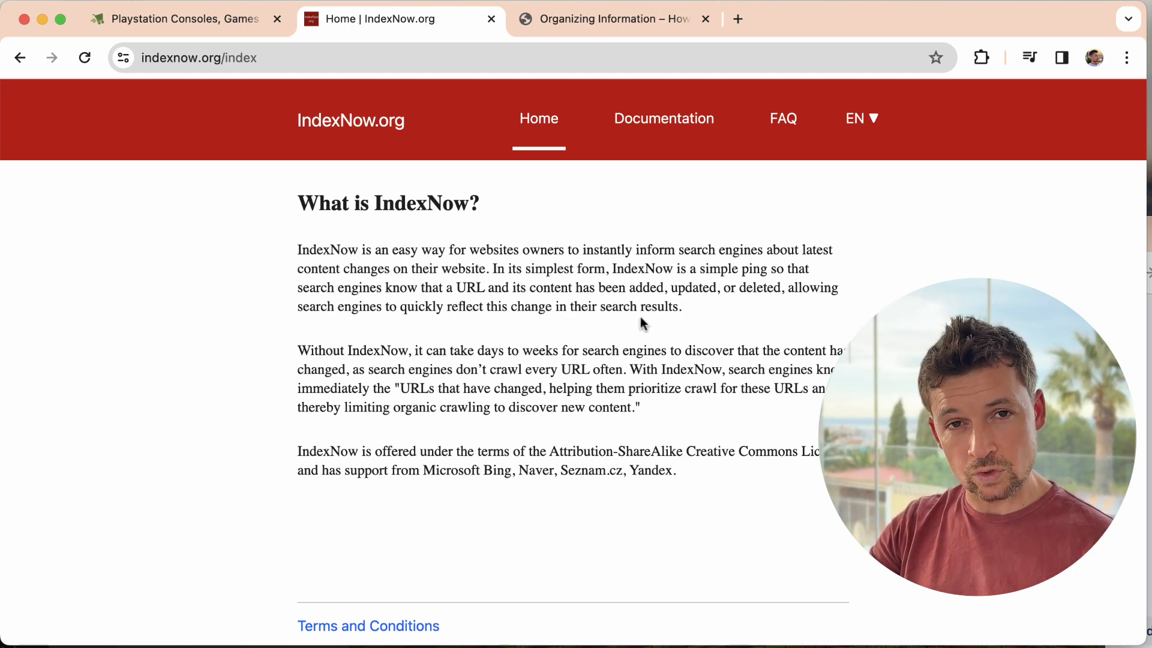
mouse_move(652, 322)
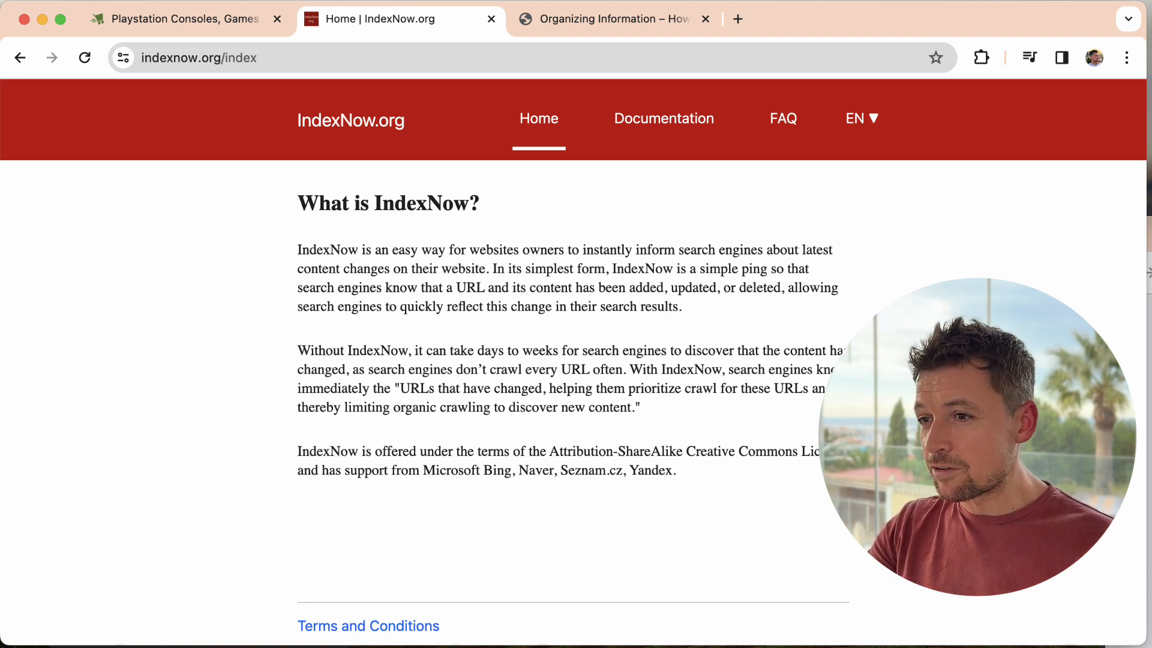
mouse_move(184, 19)
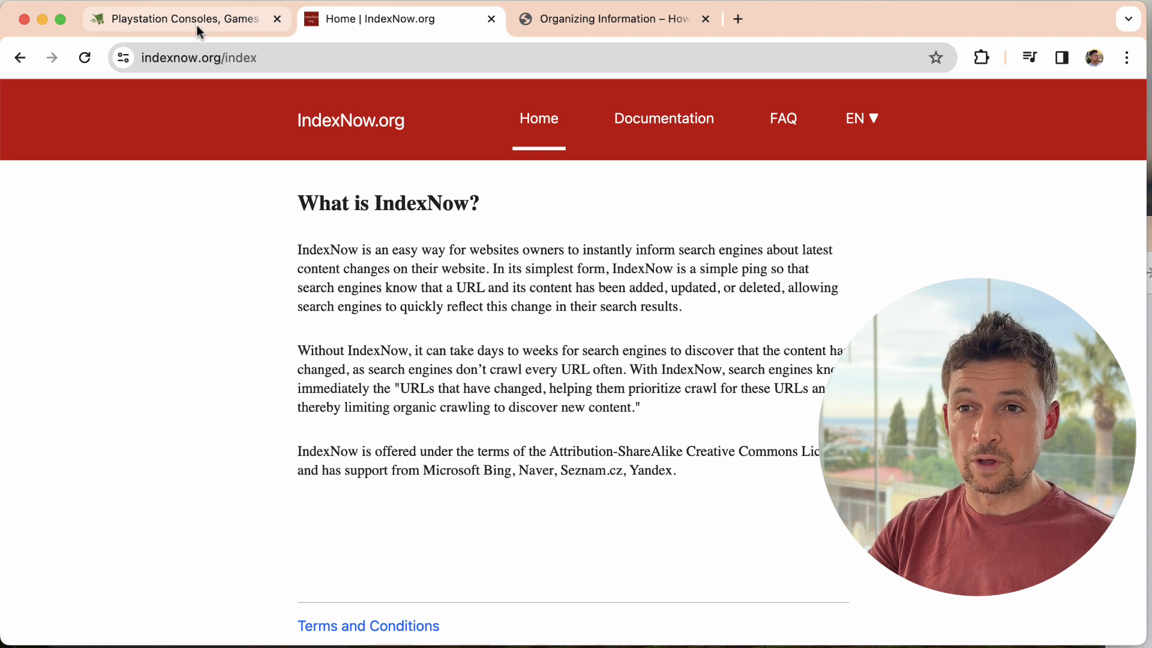
Go to the PlayStation storefront and open its admin dashboard
left_click(177, 19)
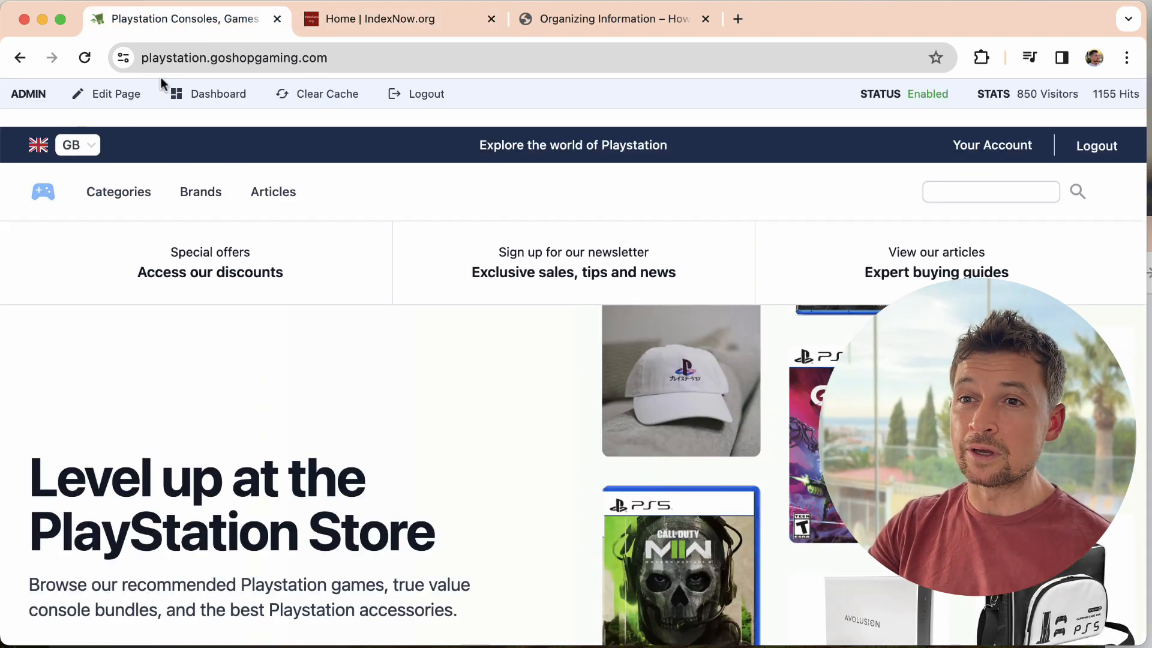
left_click(217, 94)
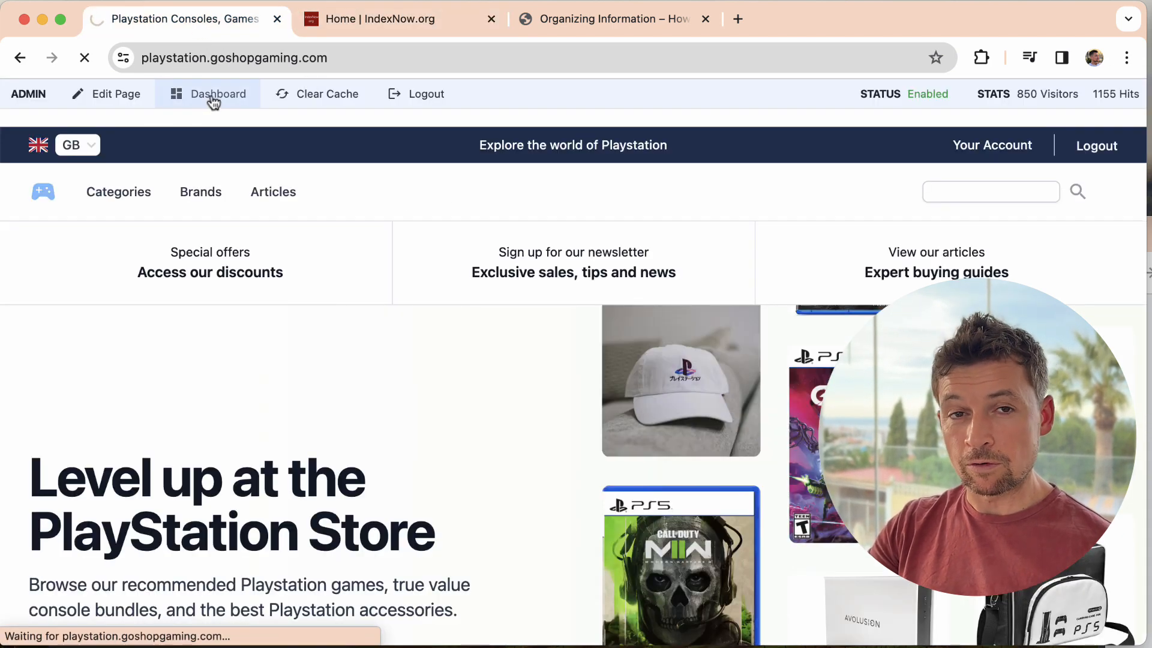
left_click(217, 94)
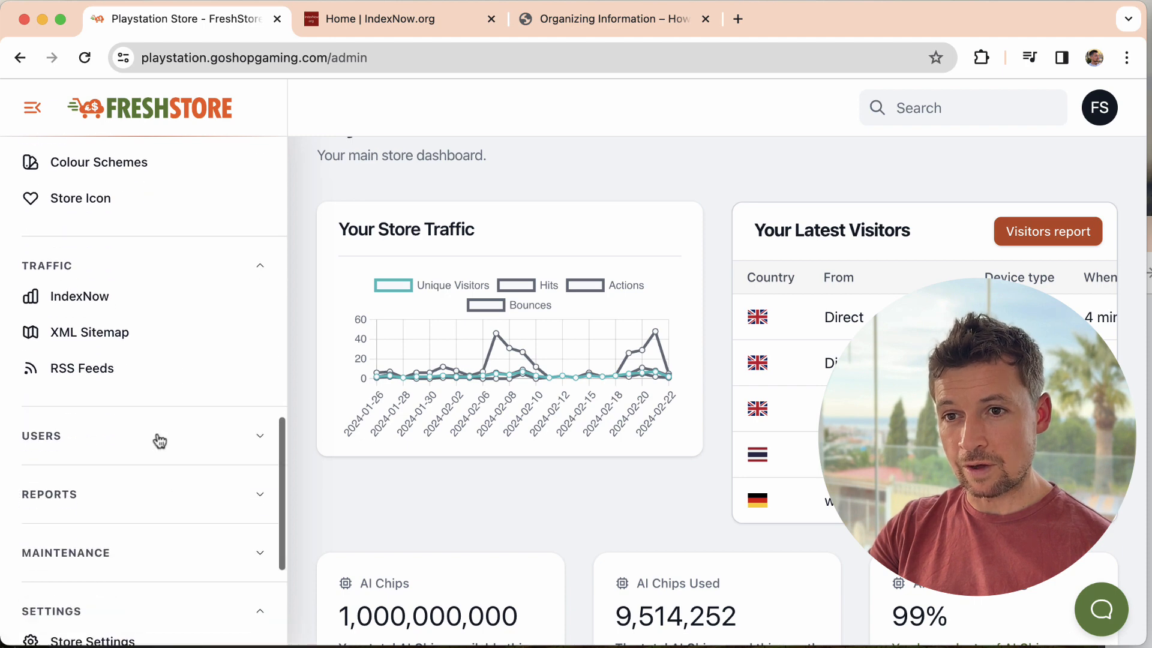
Open the IndexNow page under Traffic in the admin sidebar
left_click(79, 295)
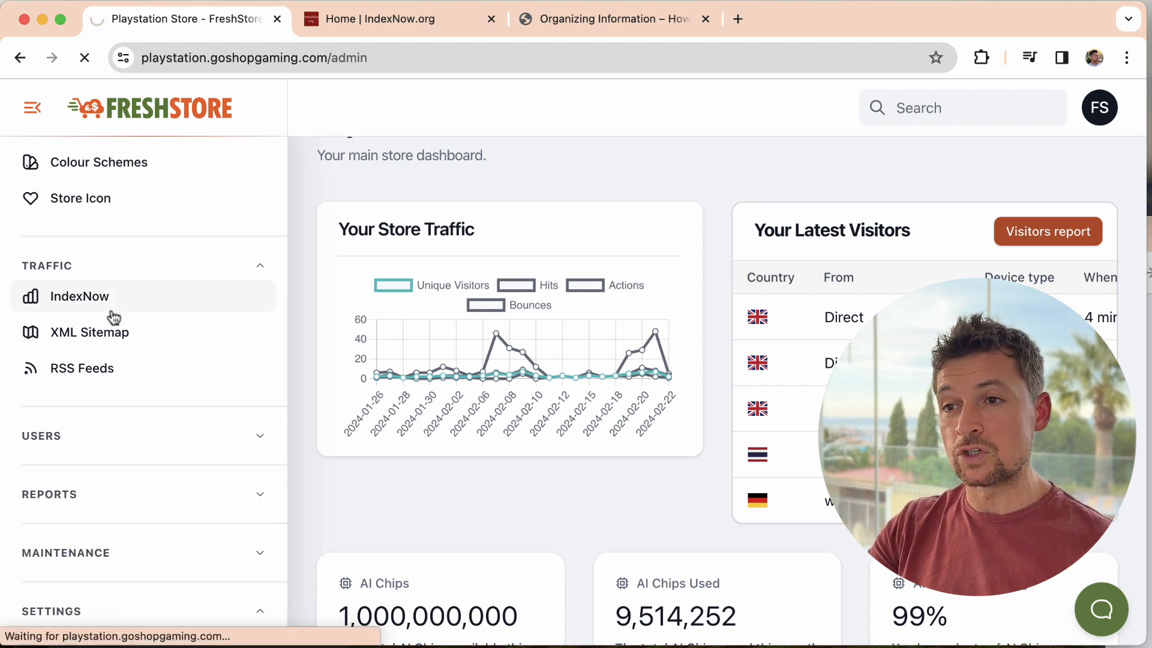
left_click(79, 296)
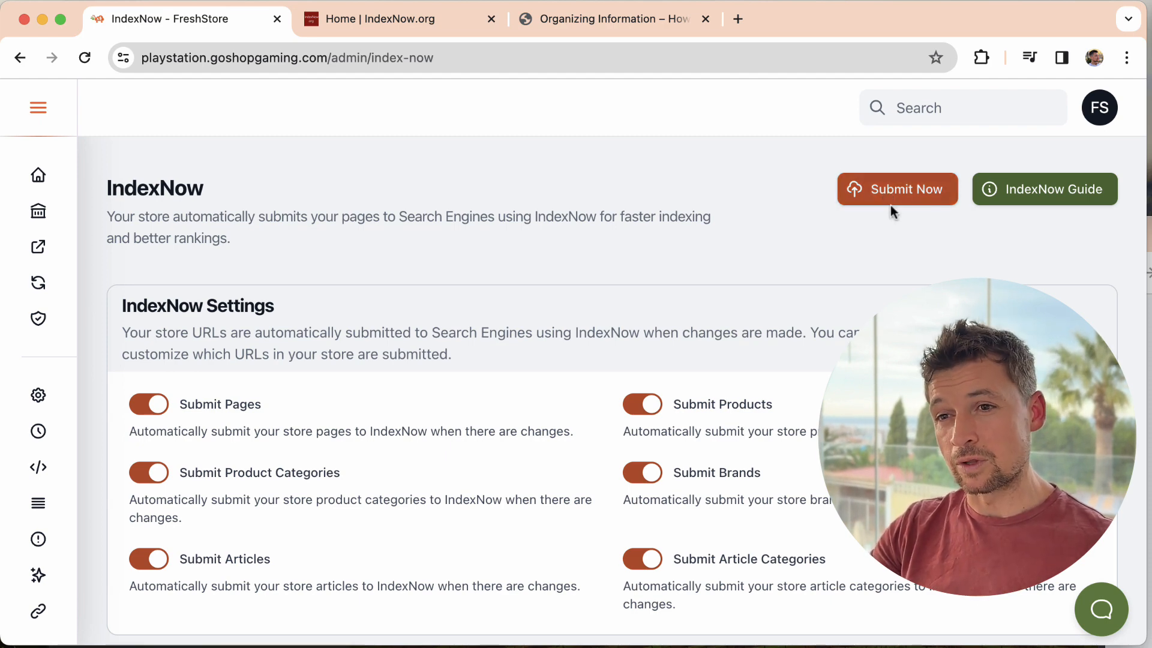
Scroll down to the IndexNow Settings section and highlight its heading
scroll("down", 3)
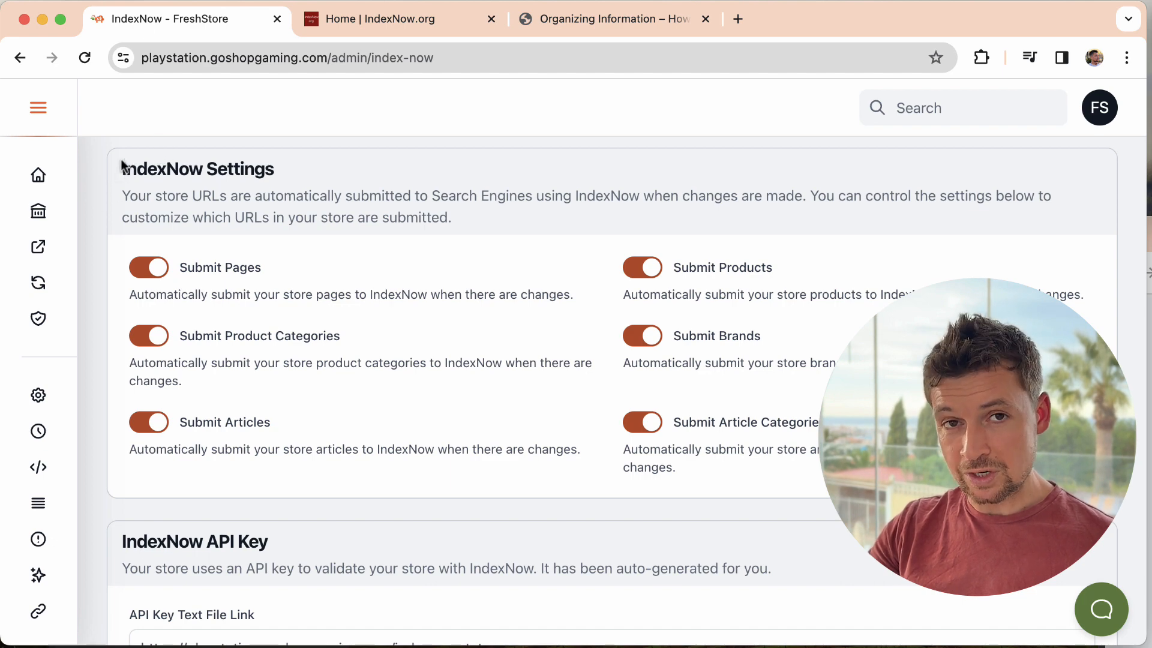
double_click(174, 169)
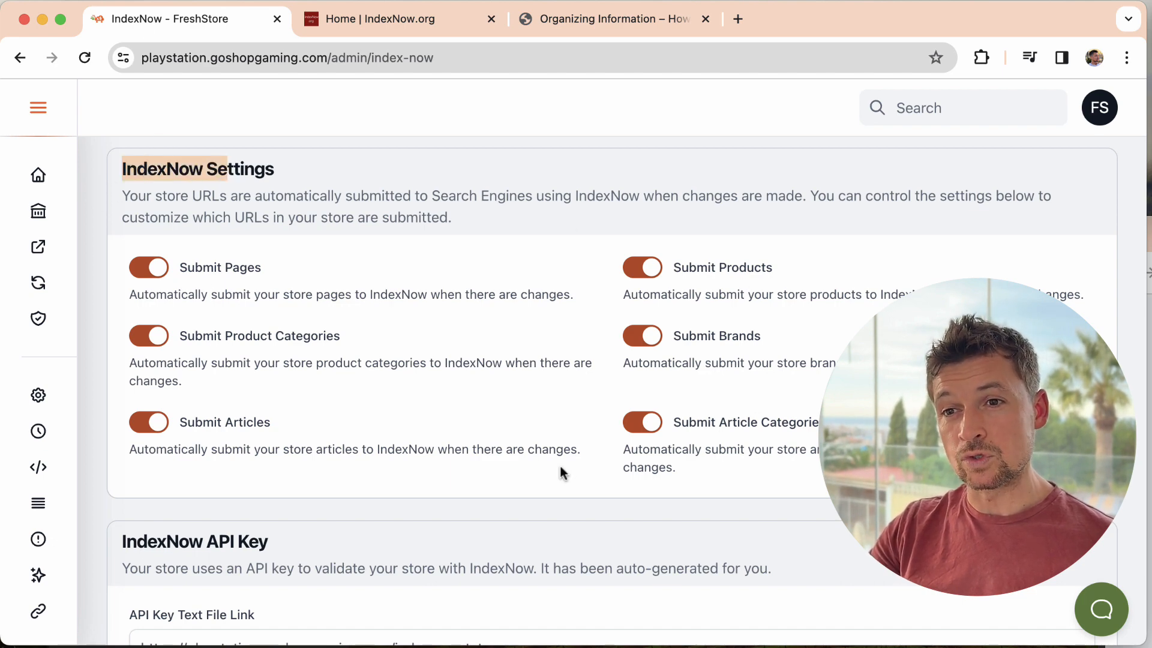
mouse_move(634, 448)
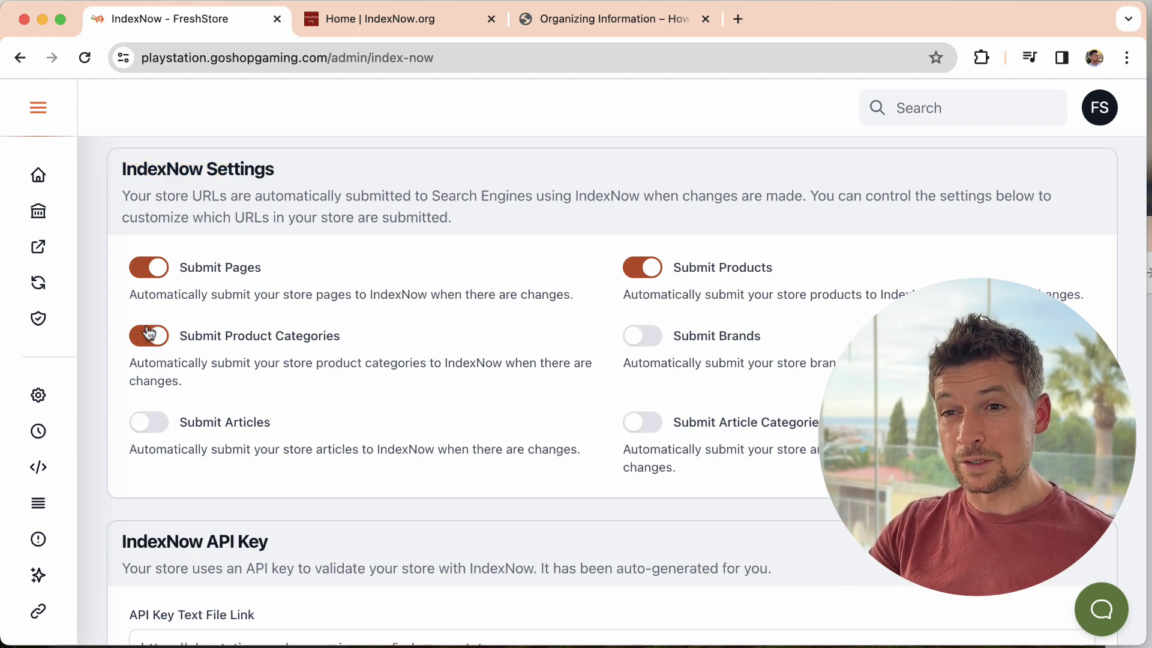
Switch off Submit Product Categories and Submit Pages, leaving only products on
left_click(148, 336)
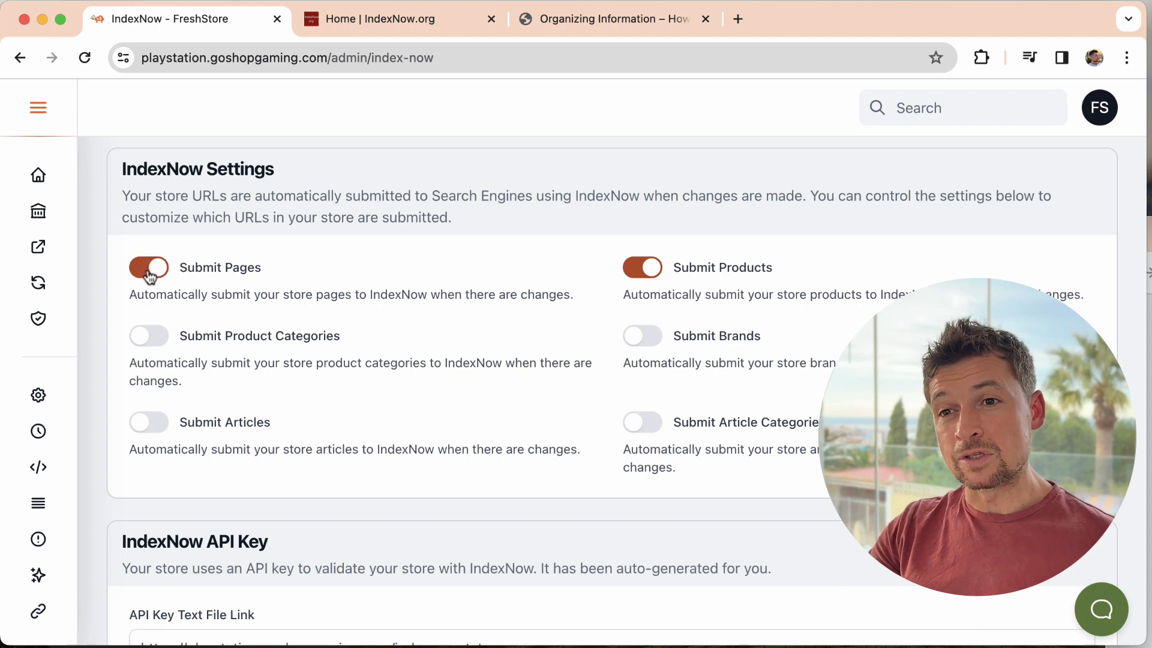
left_click(148, 267)
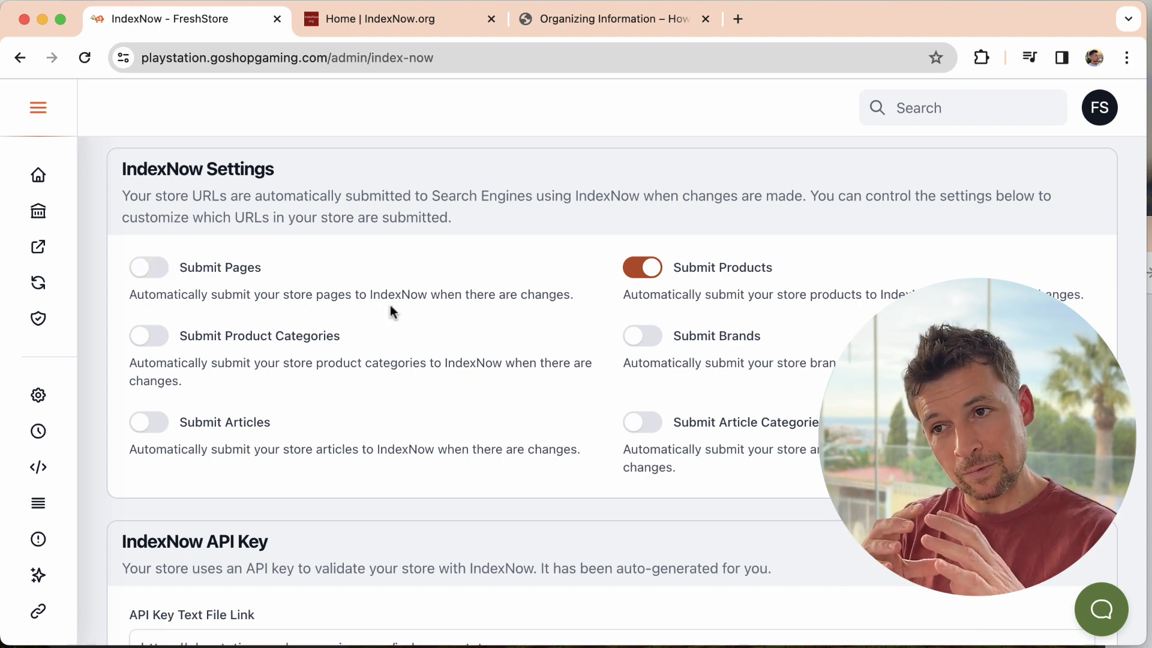
mouse_move(725, 319)
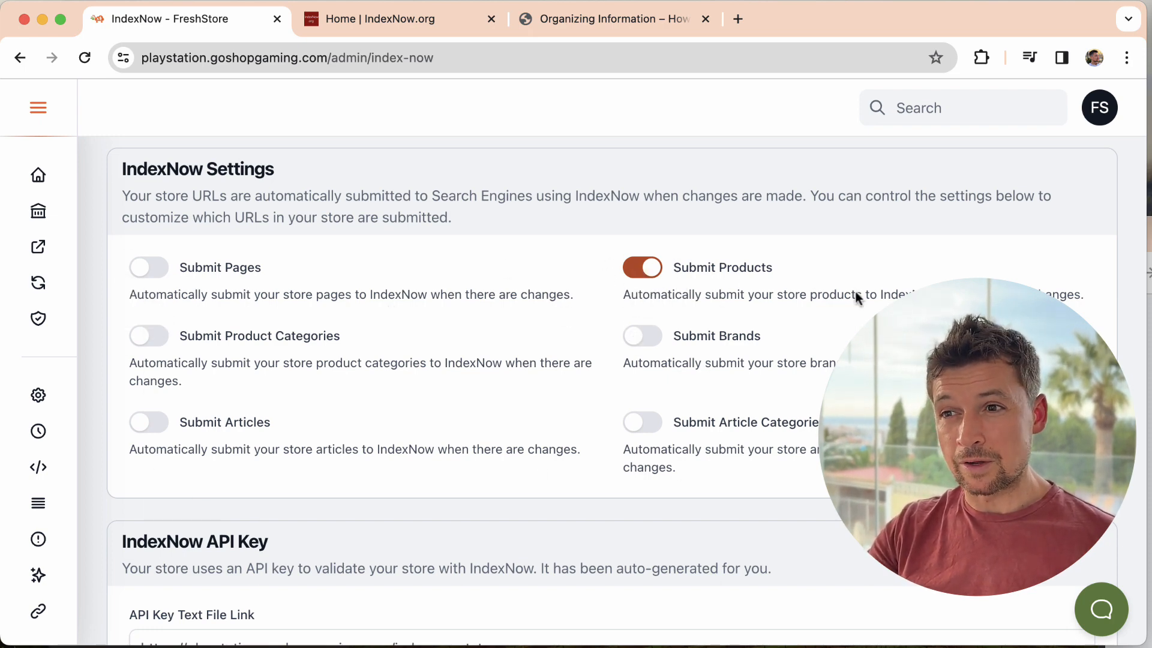
mouse_move(676, 275)
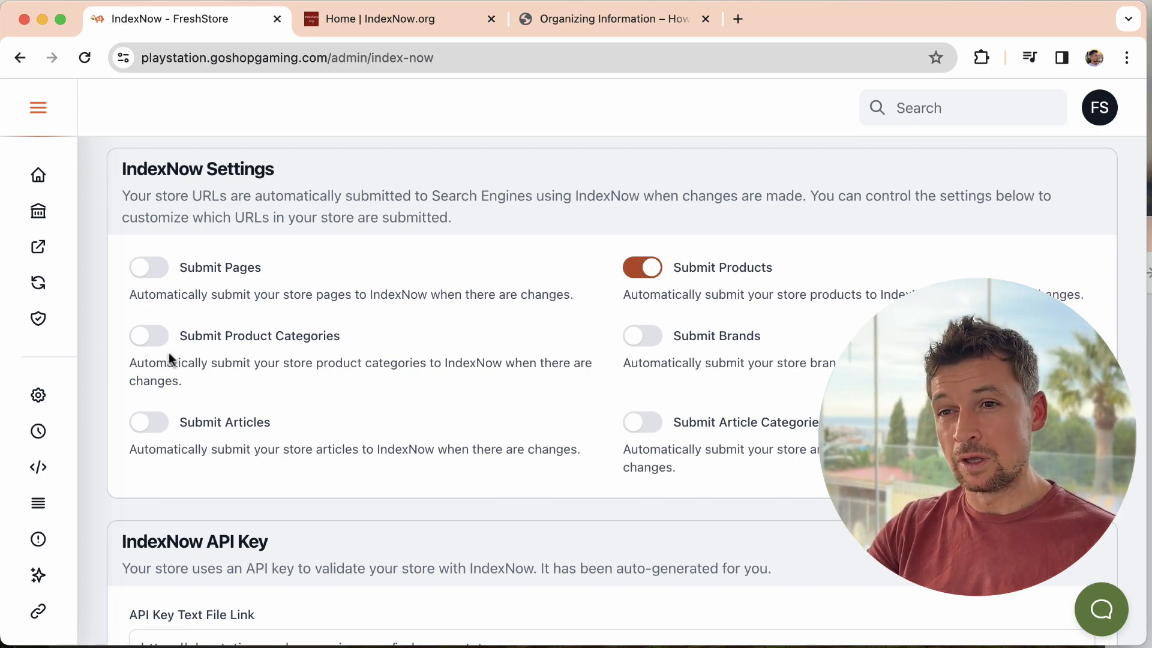
mouse_move(162, 431)
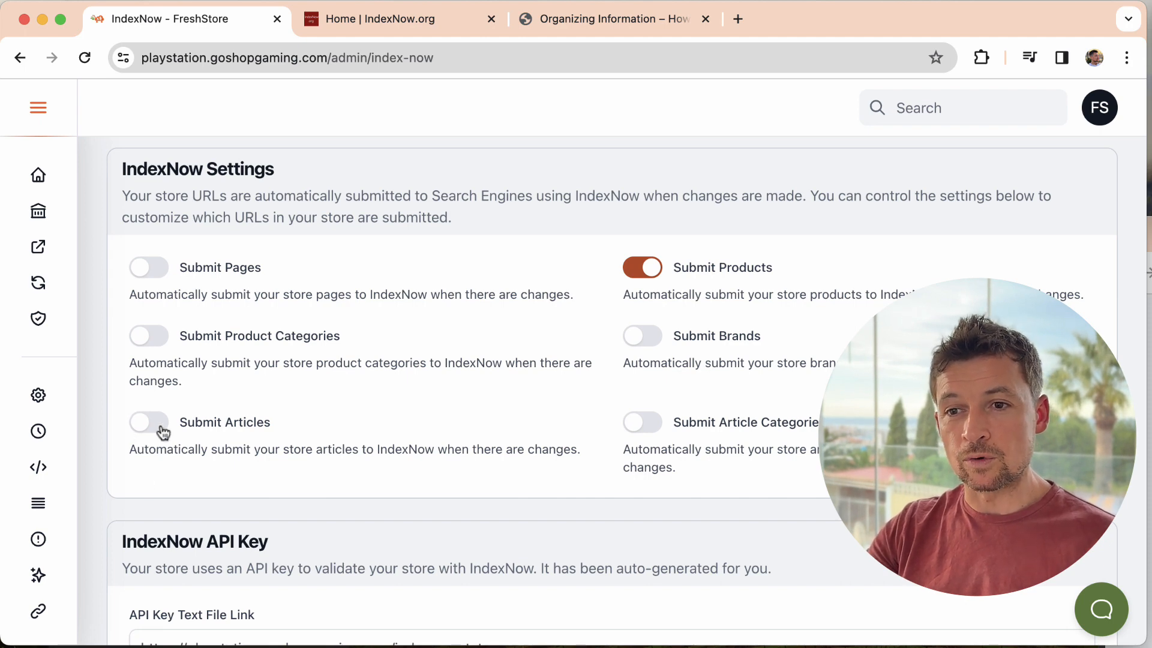
left_click(149, 422)
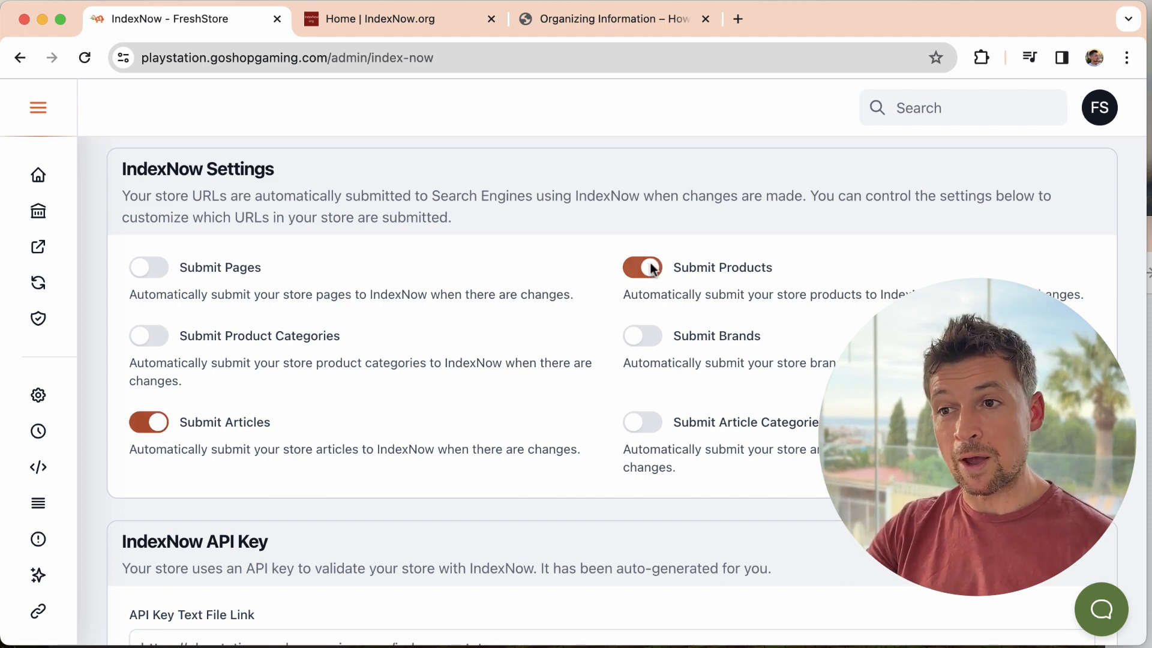
left_click(642, 266)
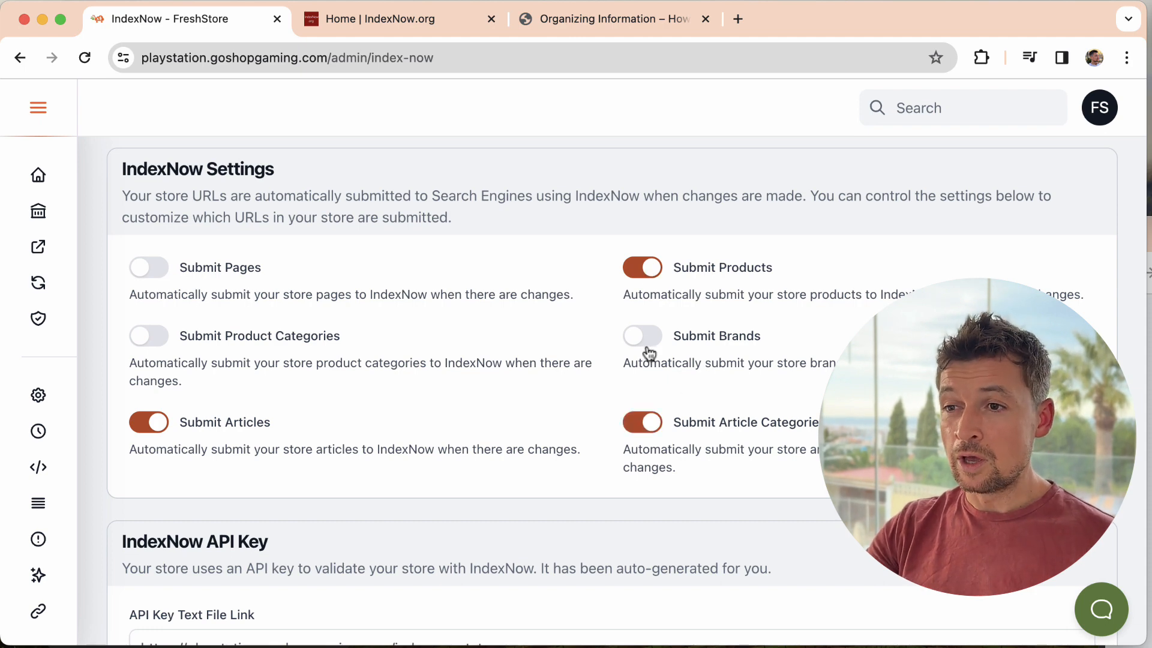
left_click(642, 336)
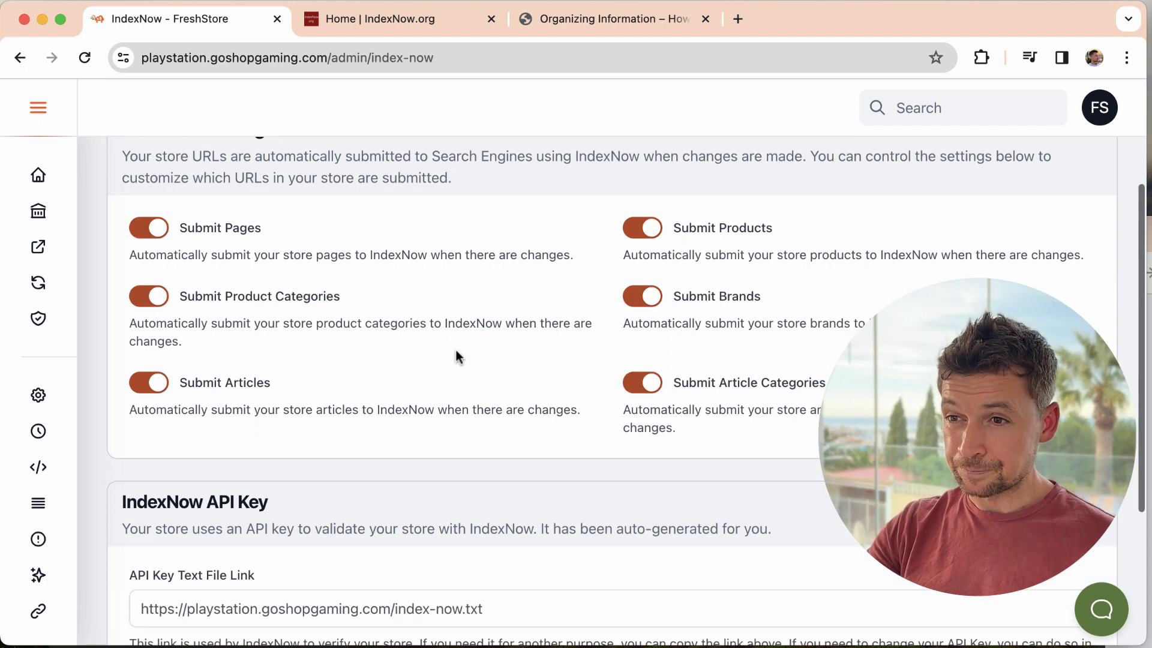
scroll("up", 3)
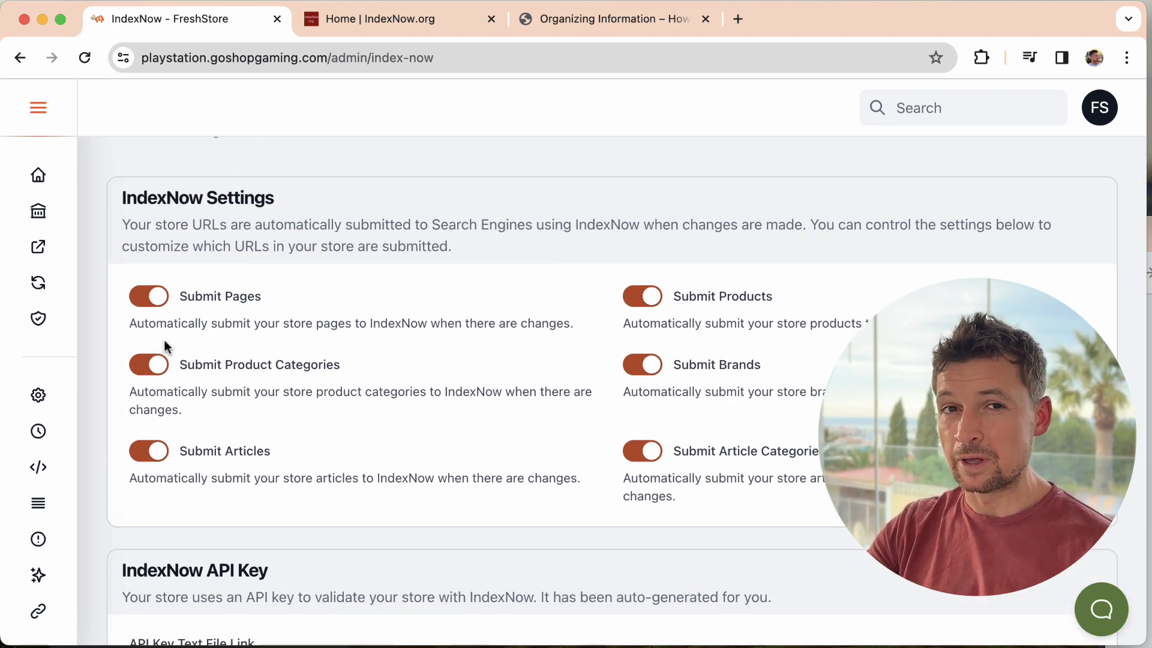
scroll("down", 3)
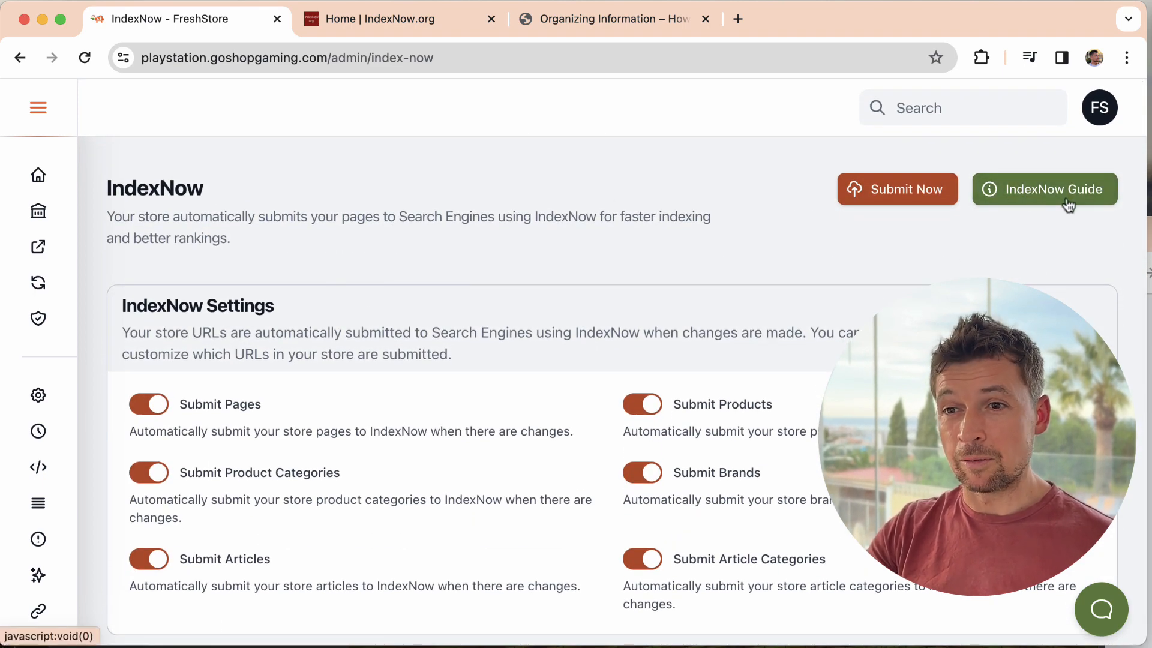
scroll("down", 3)
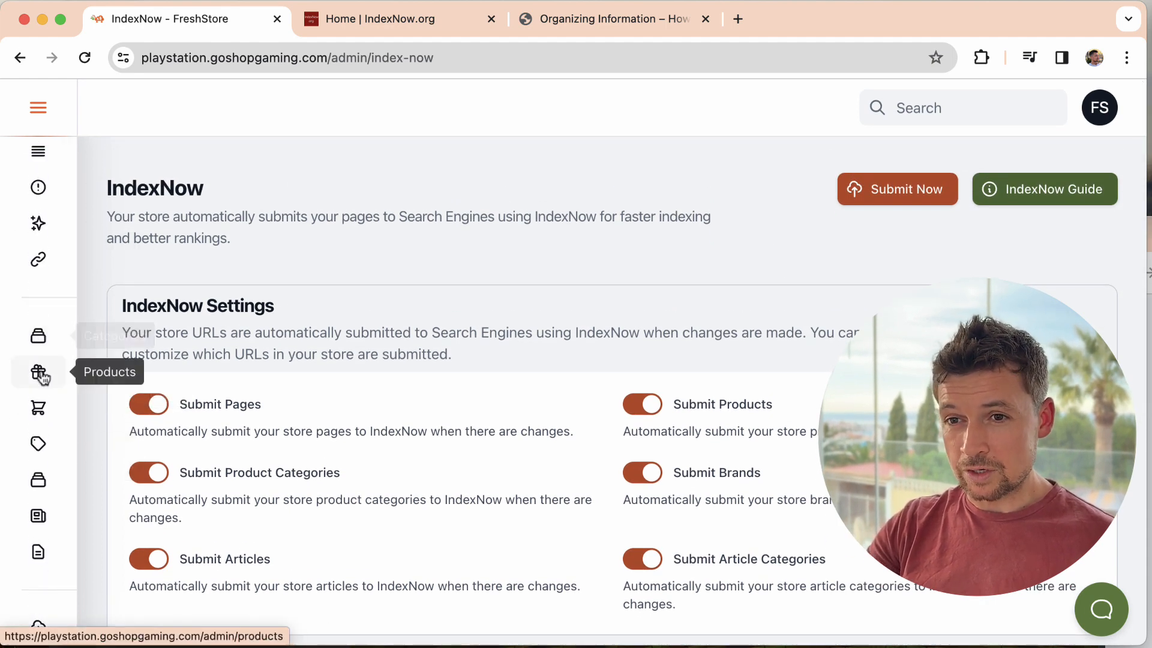
Open Madden NFL 24 from Products and delete 'for PlayStation 5' from its subtitle
left_click(38, 372)
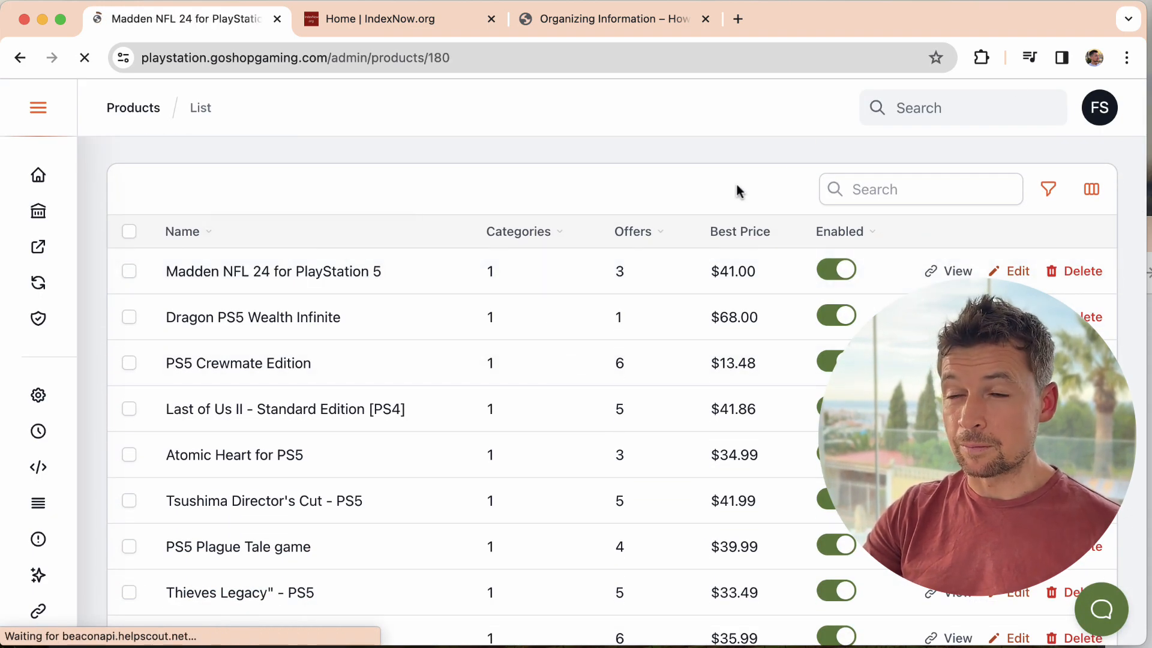
left_click(272, 271)
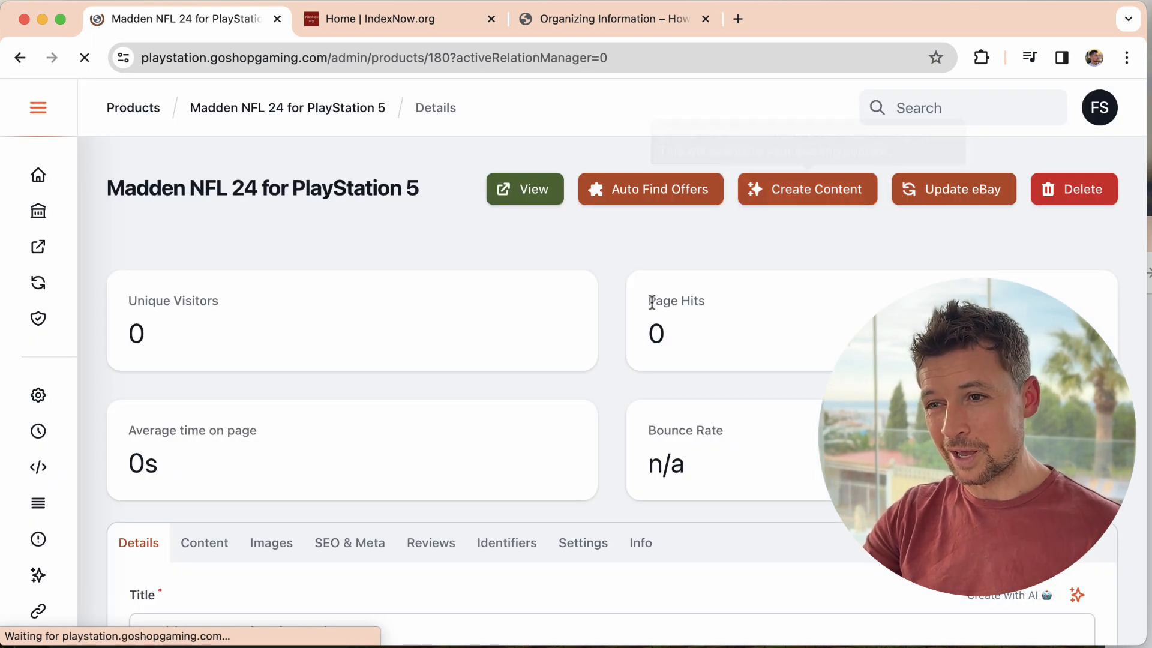
scroll("down", 3)
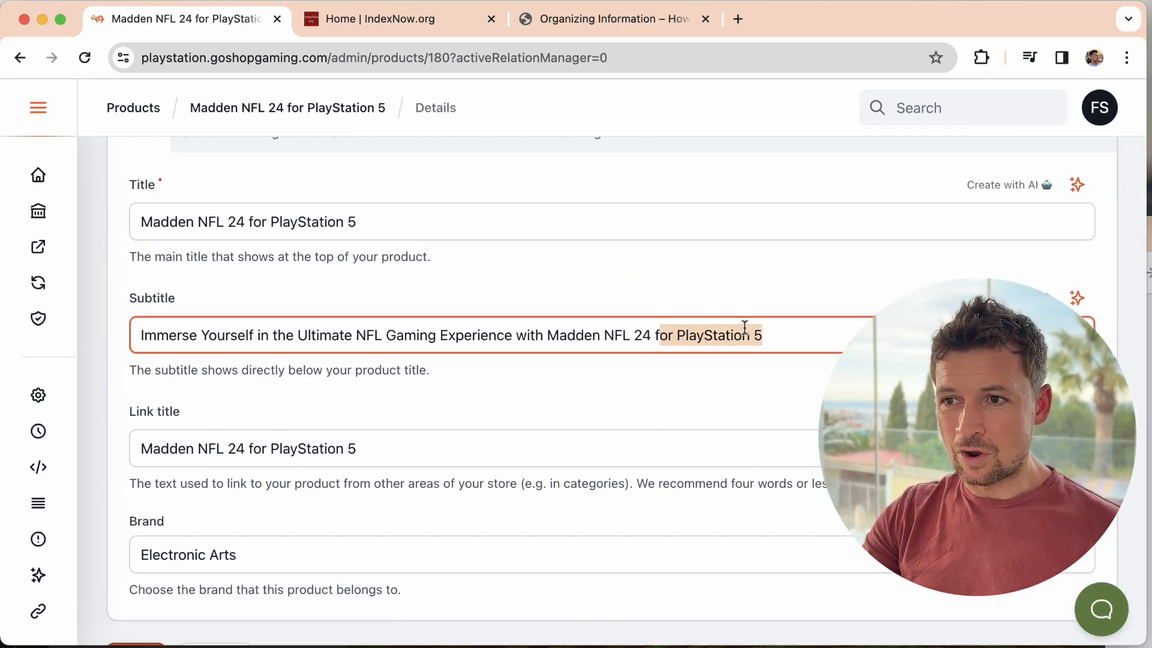
key("Backspace")
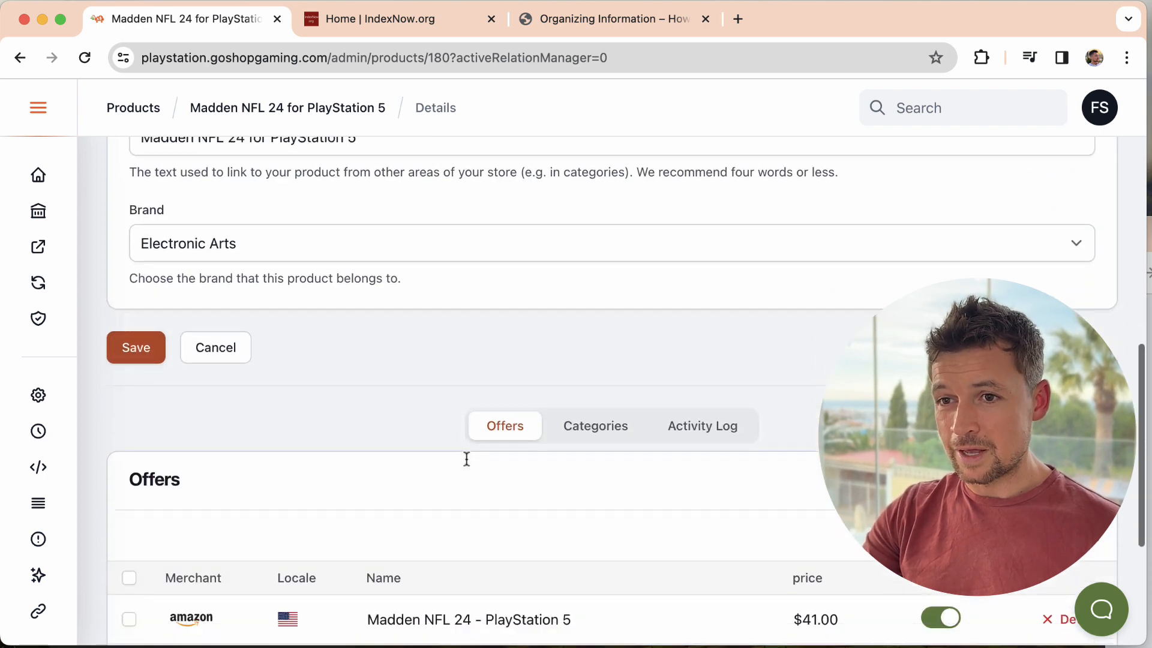
scroll("down", 3)
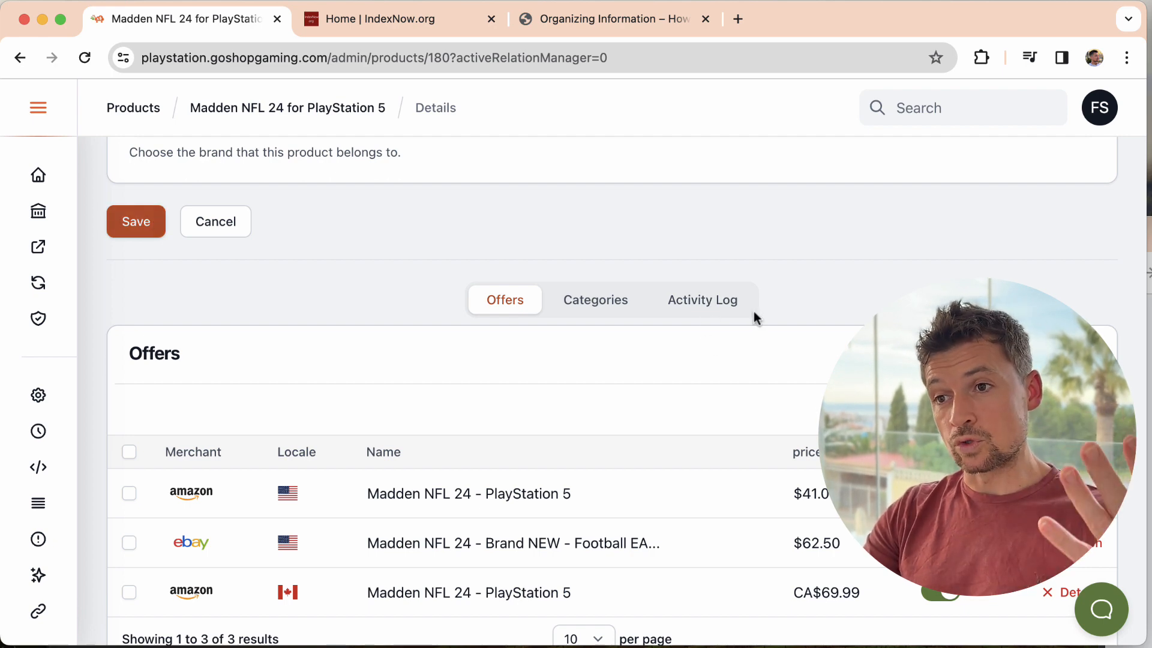
Save Madden NFL 24 and refresh its Activity Log to show indexnow-submit-success
left_click(135, 221)
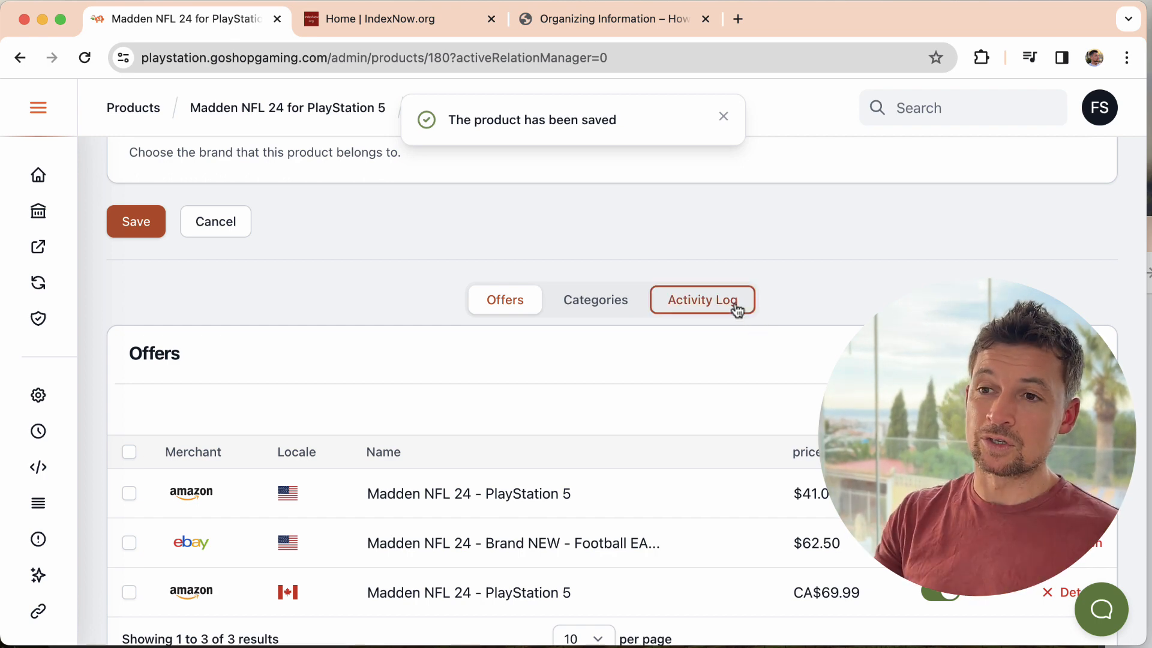
left_click(701, 300)
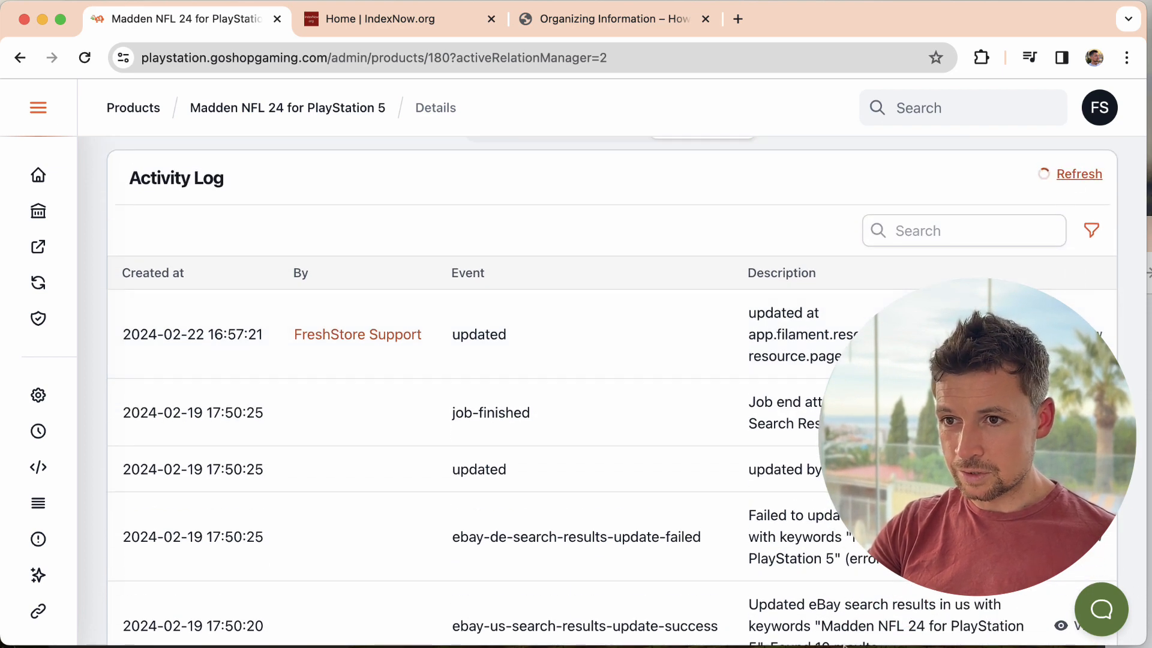
left_click(1077, 174)
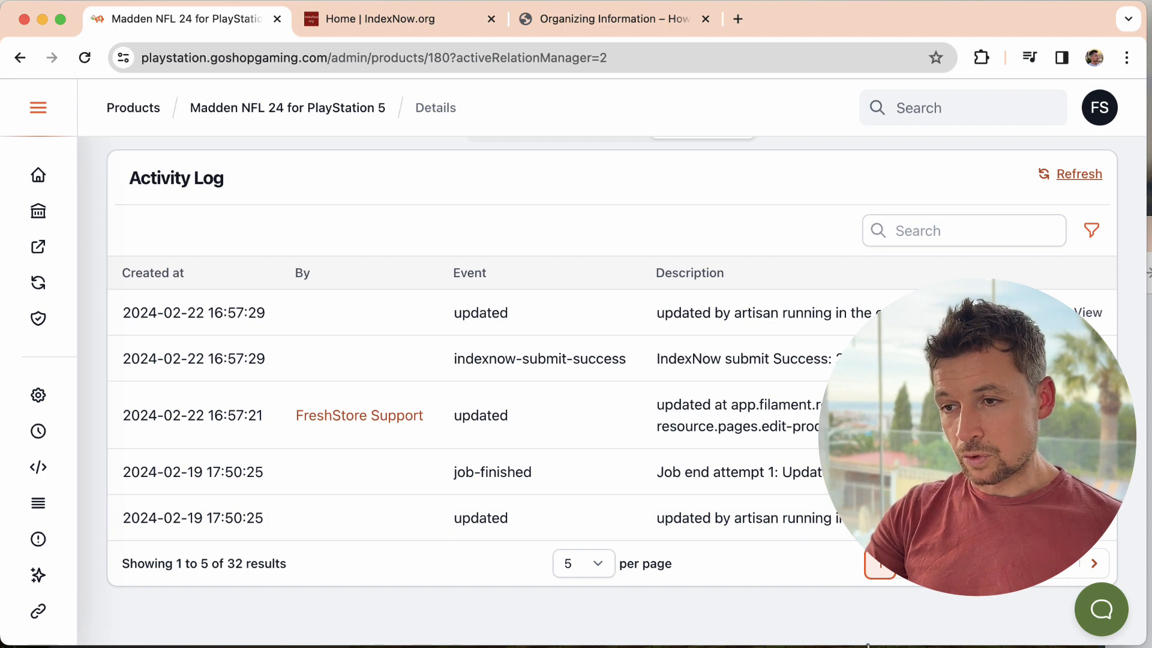
mouse_move(740, 412)
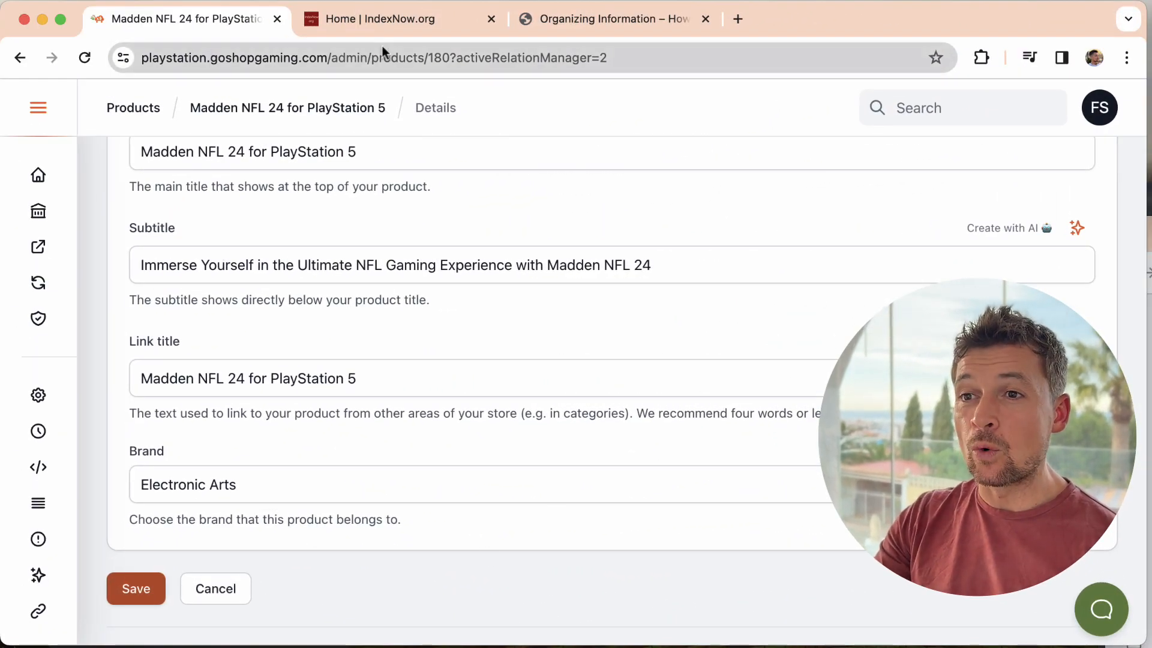
Switch to the IndexNow.org tab showing the What is IndexNow? explanation
left_click(397, 19)
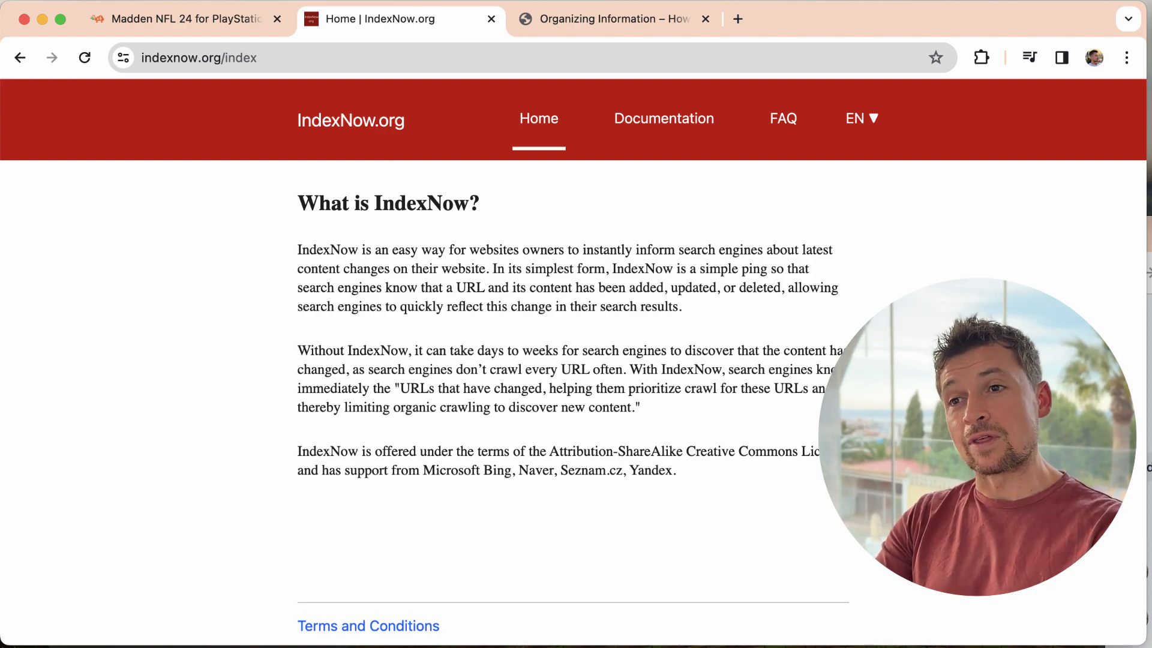
Switch back to the FreshStore Madden NFL 24 product tab
left_click(184, 18)
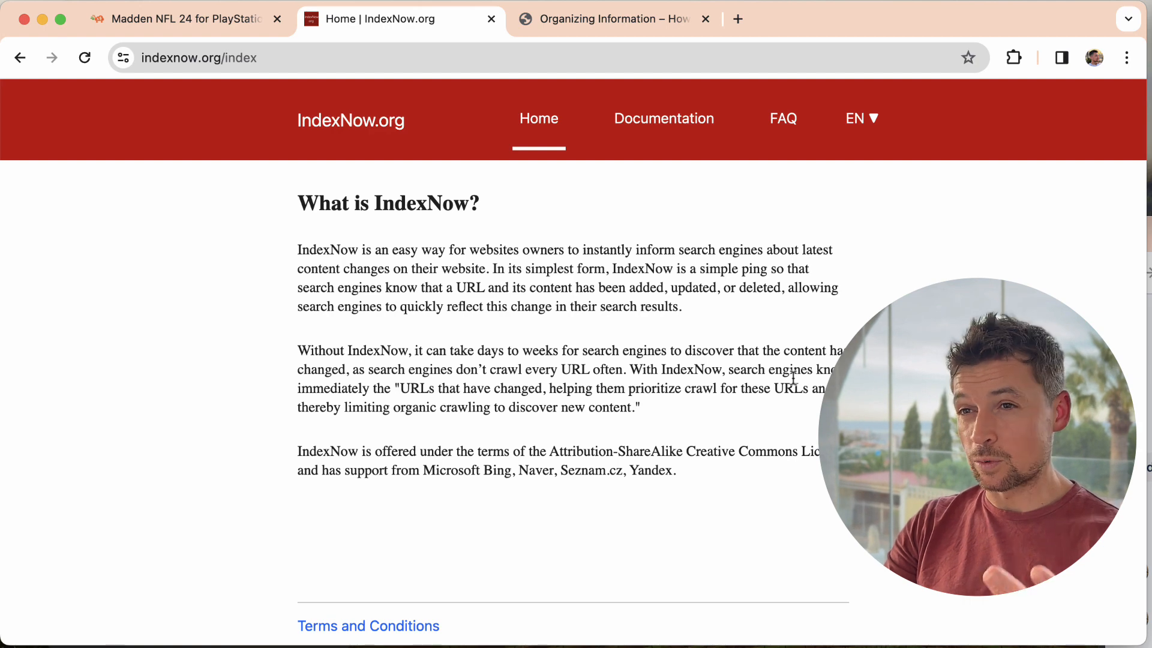
left_click(184, 19)
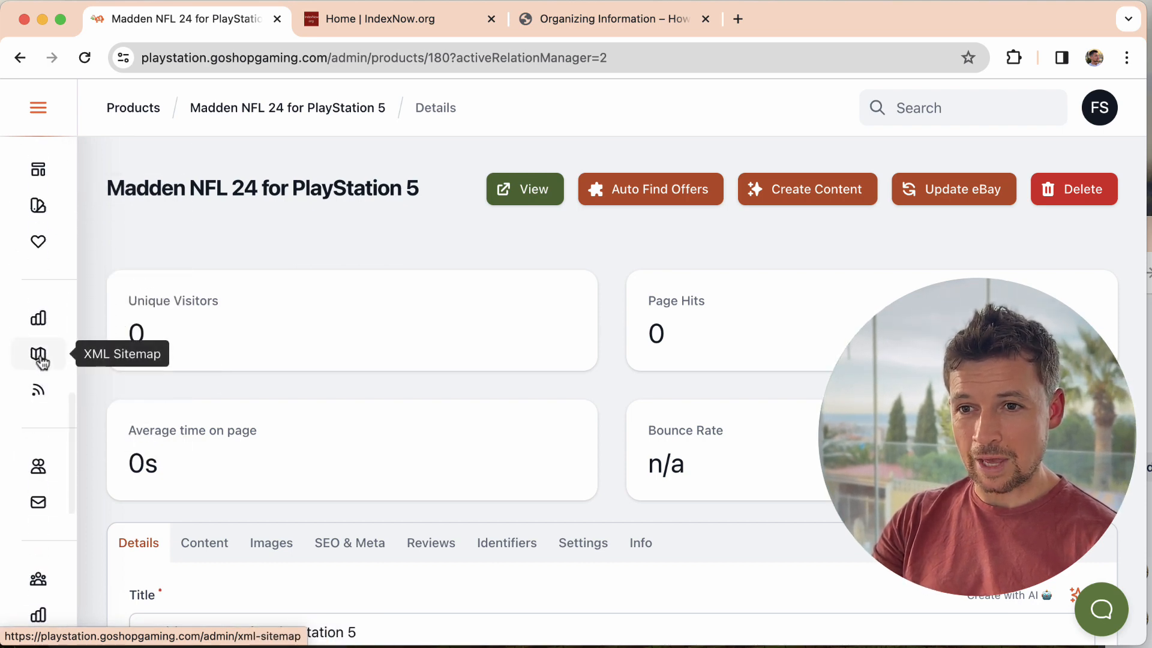
Open the XML Sitemap page with its sitemap link and 100-product setting
left_click(37, 357)
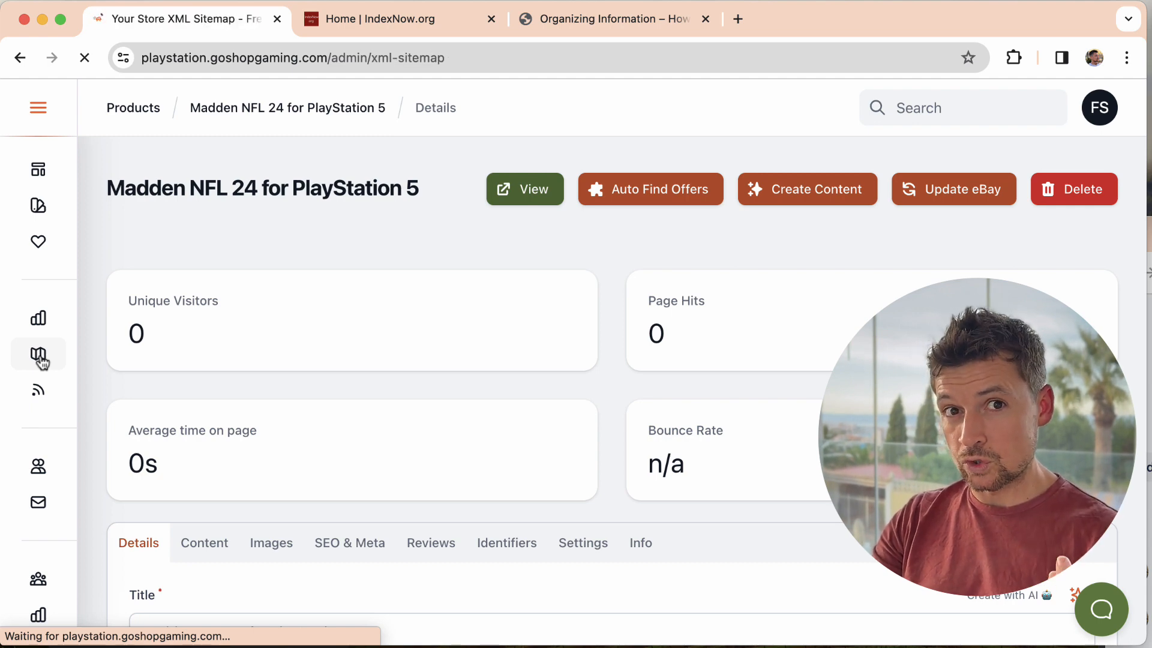
left_click(39, 355)
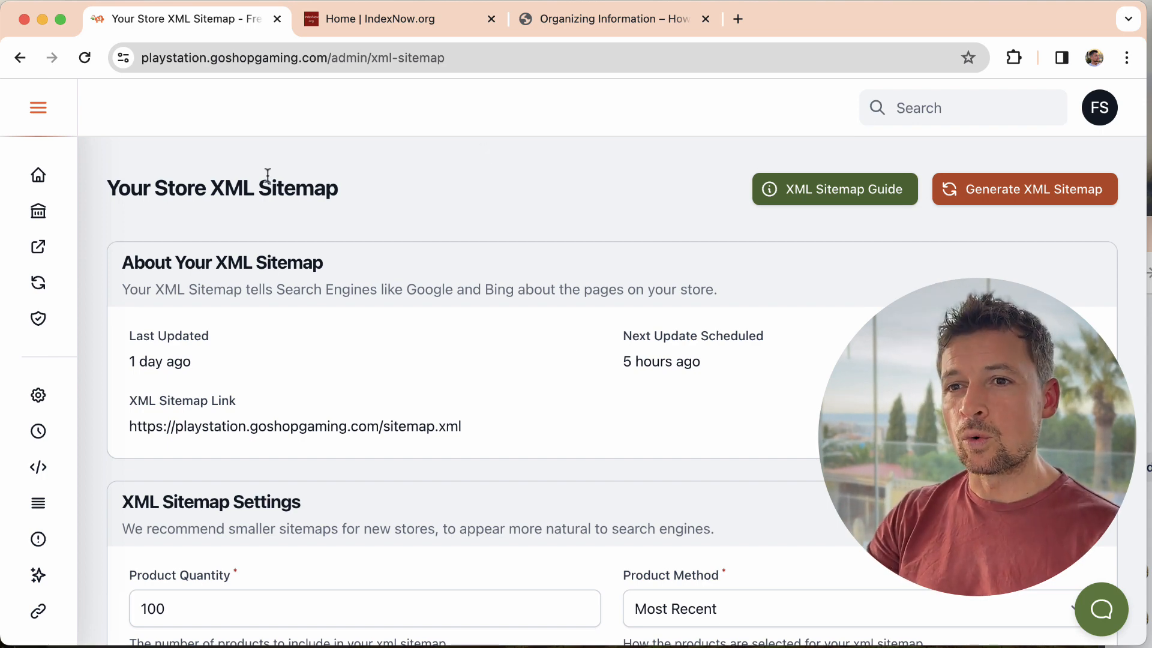
mouse_move(38, 175)
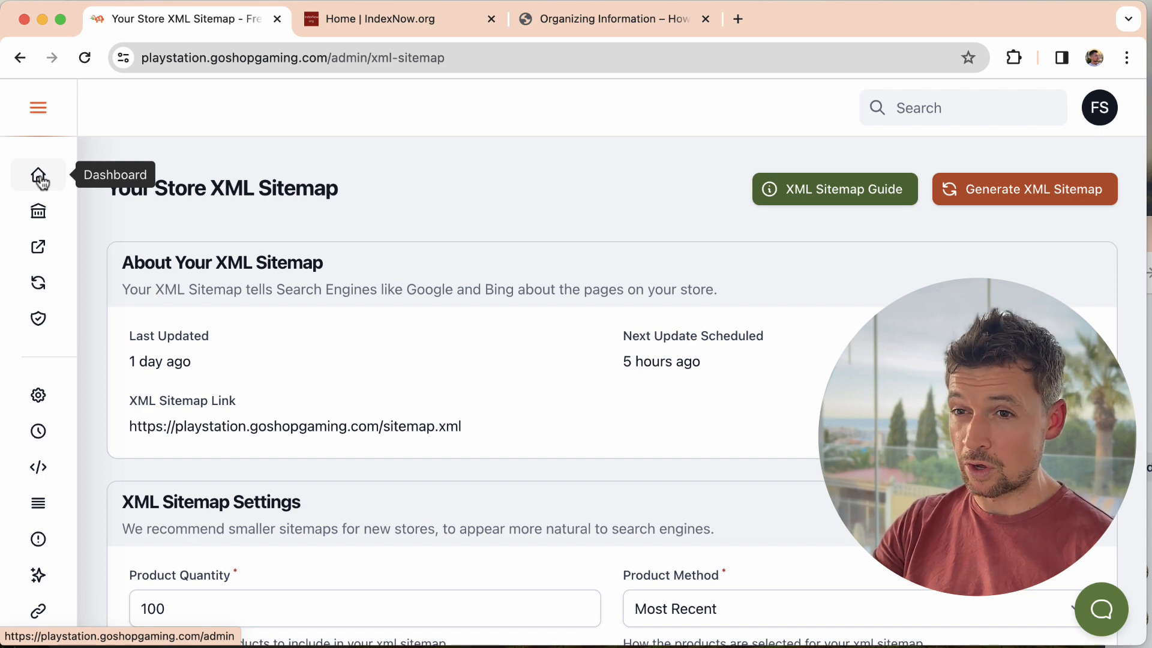
mouse_move(580, 181)
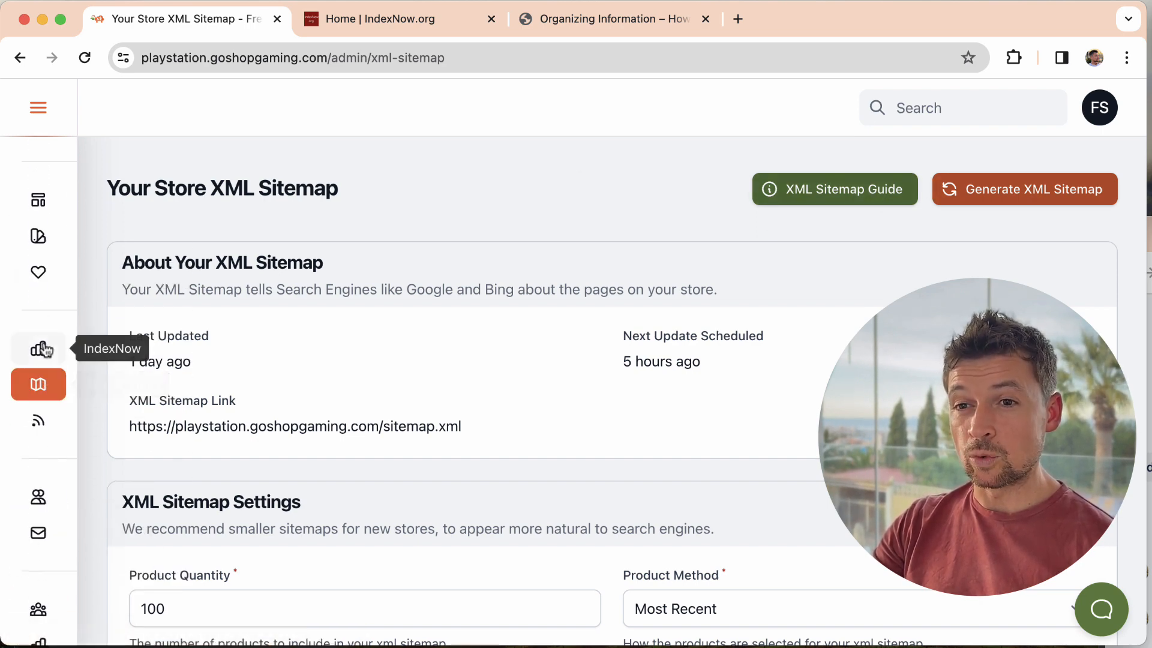
Reopen IndexNow, open the IndexNow Guide help and search instant answers for 'inde'
left_click(38, 349)
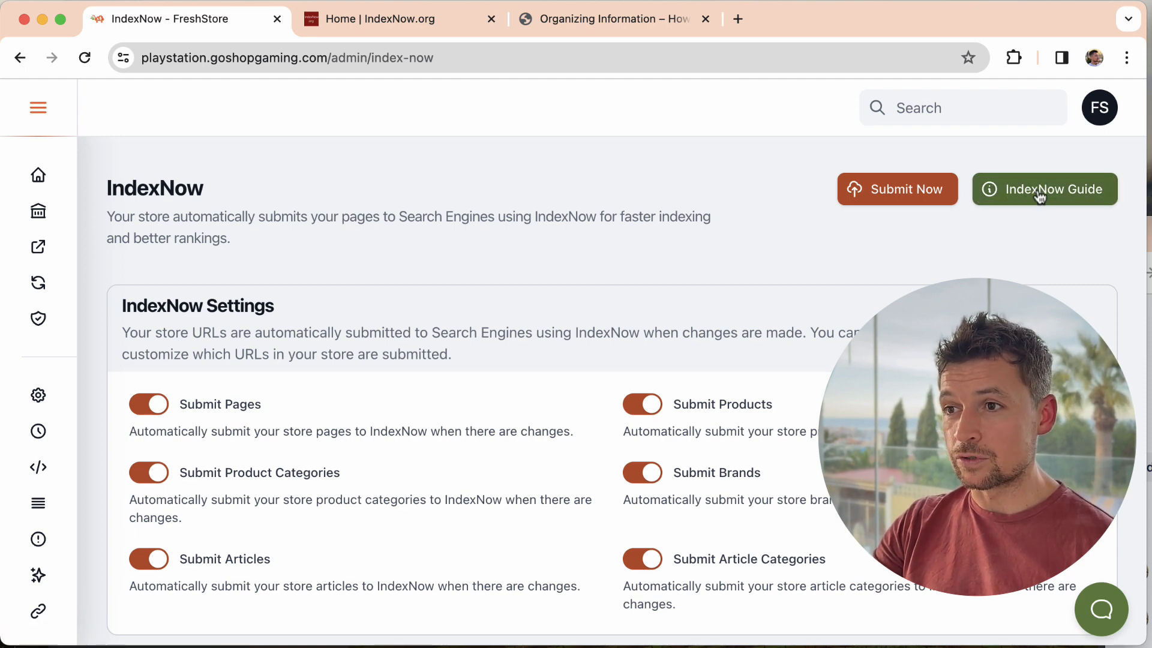
left_click(1044, 189)
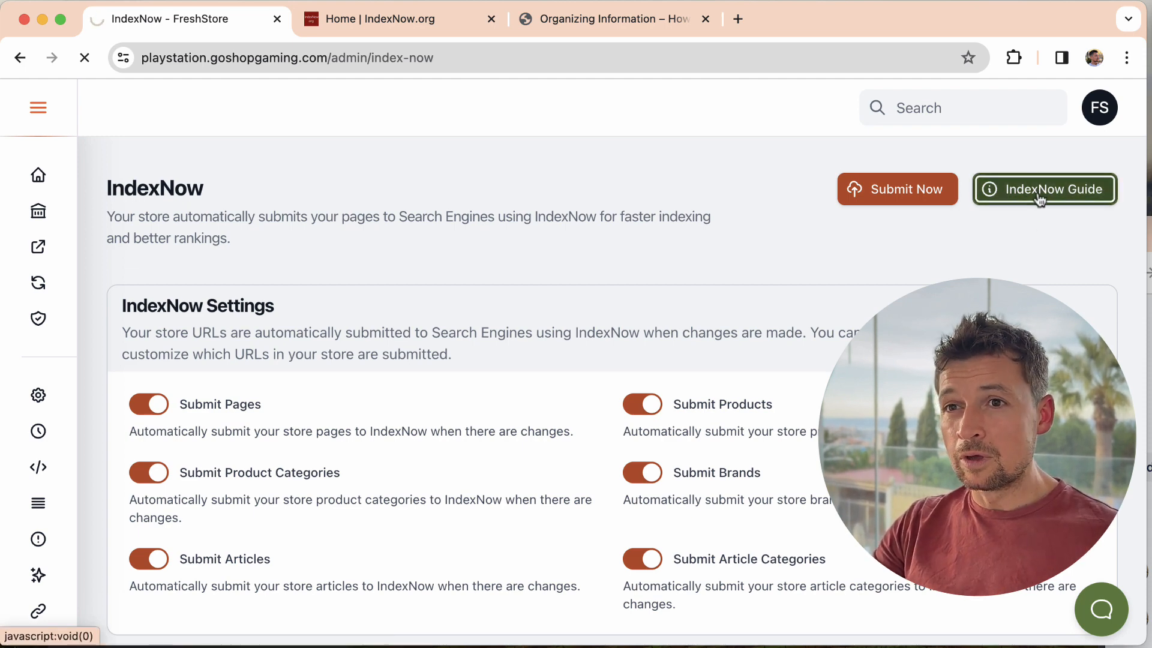
left_click(1044, 189)
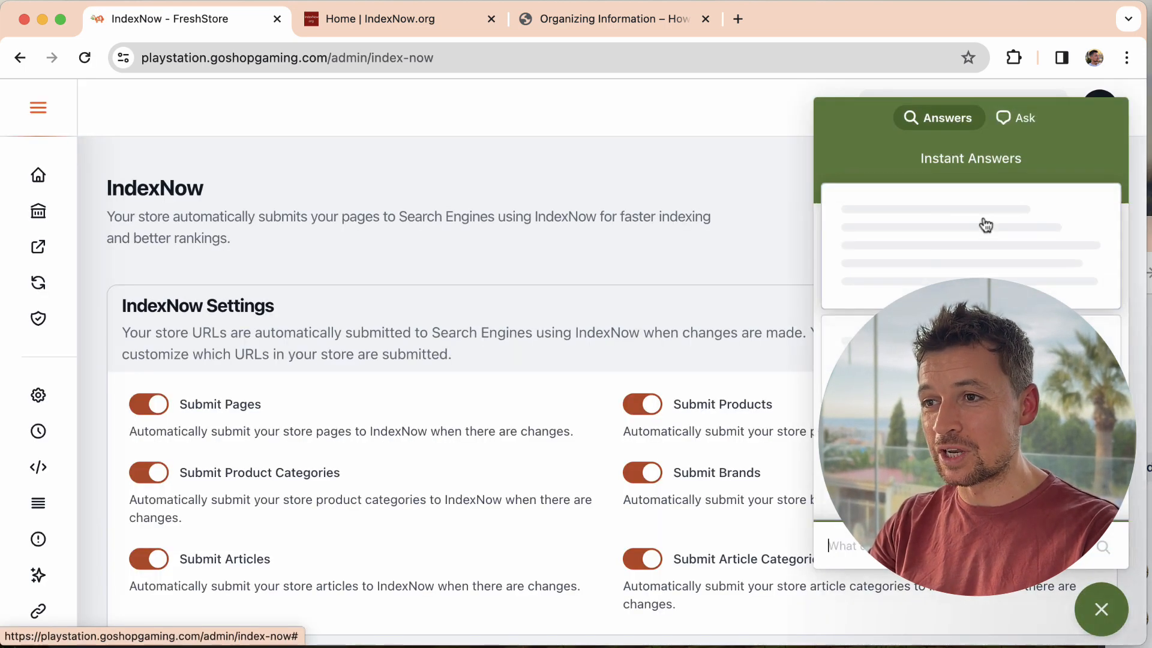
type("inde")
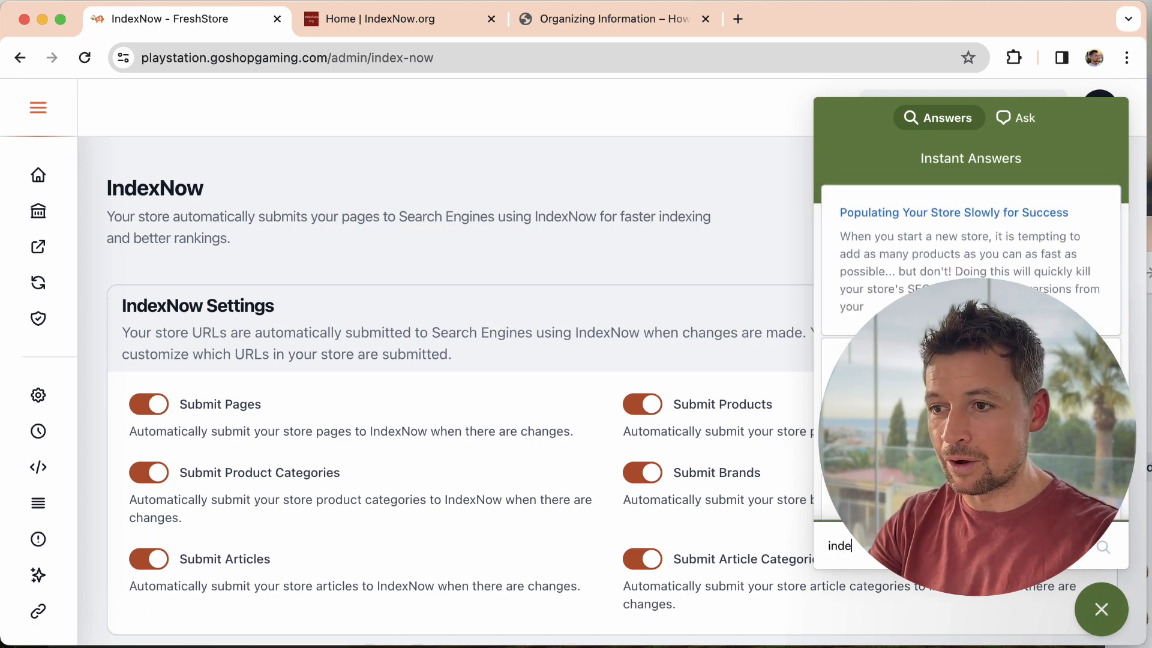